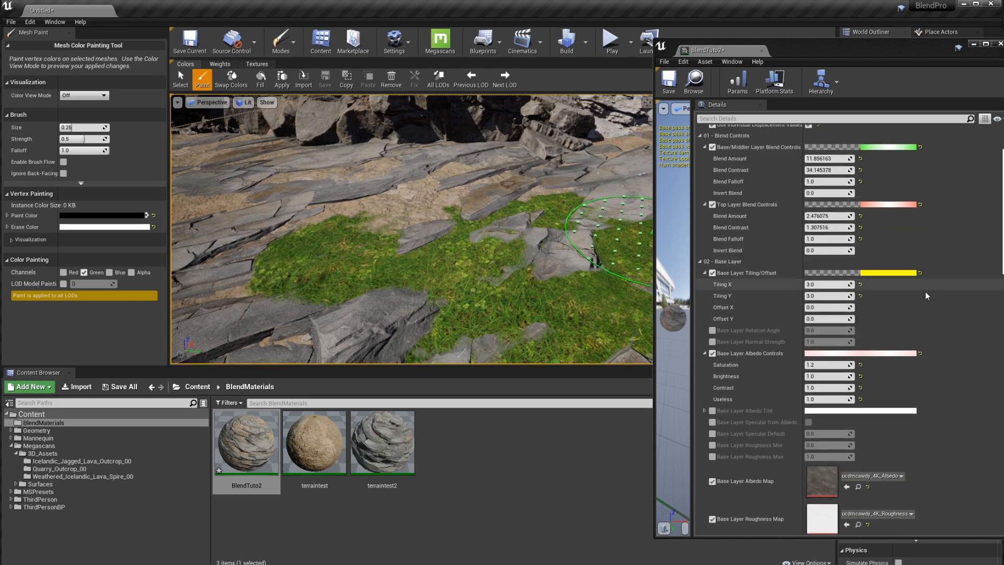
Set the Base/Middle Layer Blend Amount and Blend Contrast to 1.0.
{"action": "scroll", "scroll_direction": "down", "scroll_amount": 3}
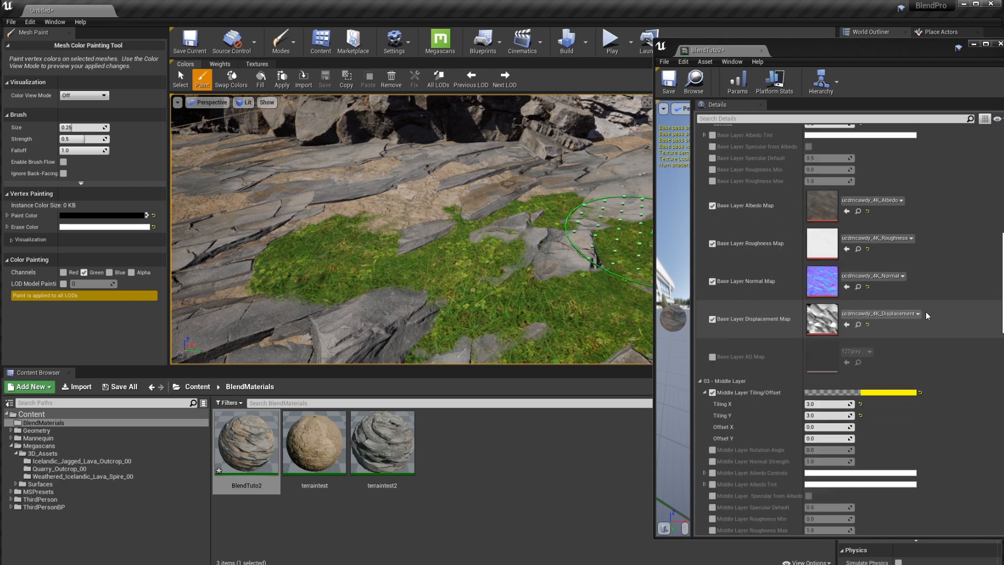
{"action": "scroll", "scroll_direction": "down", "scroll_amount": 3}
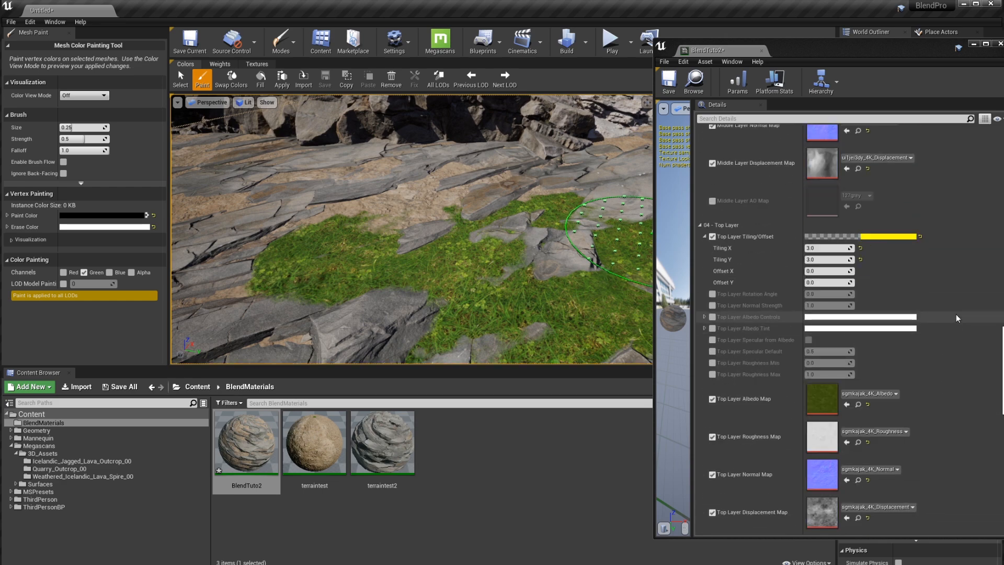
{"action": "scroll", "scroll_direction": "down", "scroll_amount": 3}
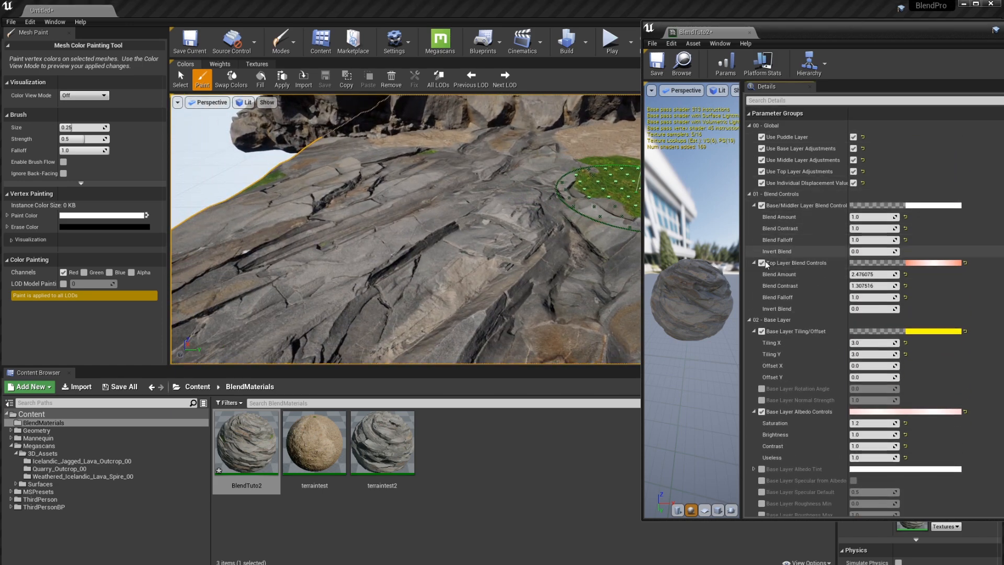
Set Base Layer Tiling X and Tiling Y to 4.0.
{"action": "scroll", "scroll_direction": "down", "scroll_amount": 3}
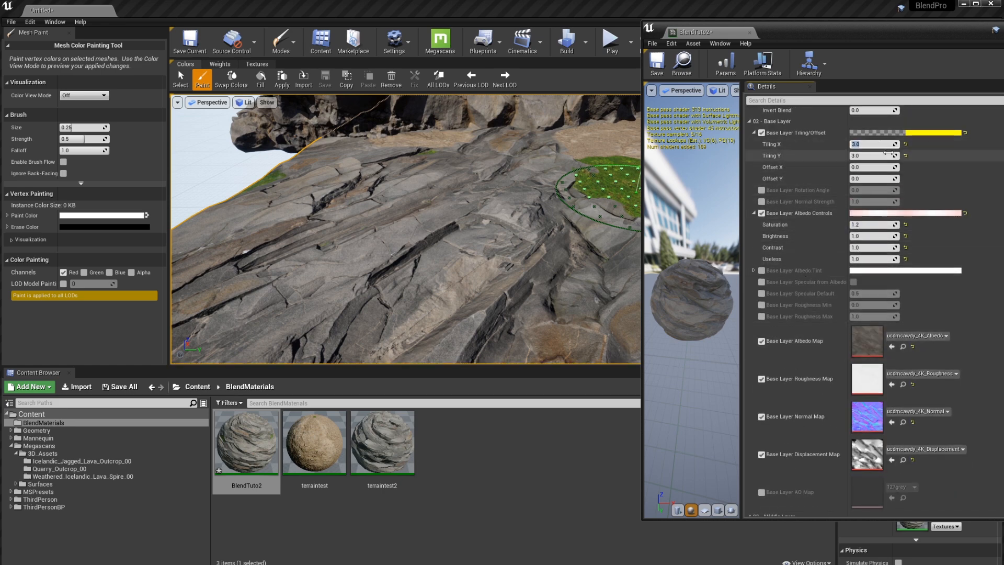
{"action": "type", "text": "4.0"}
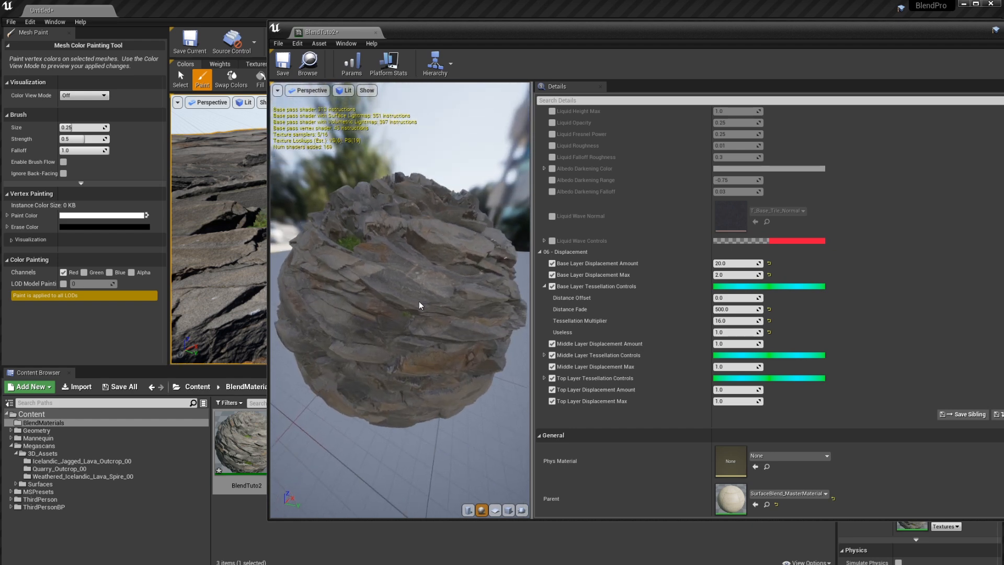
{"action": "mouse_move", "coordinate": [439, 199]}
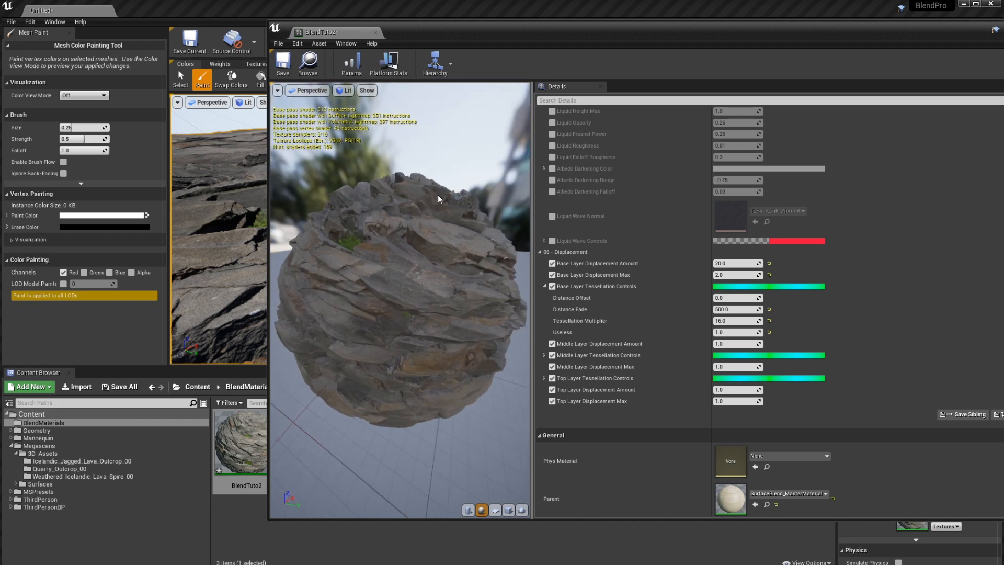
{"action": "mouse_move", "coordinate": [408, 337]}
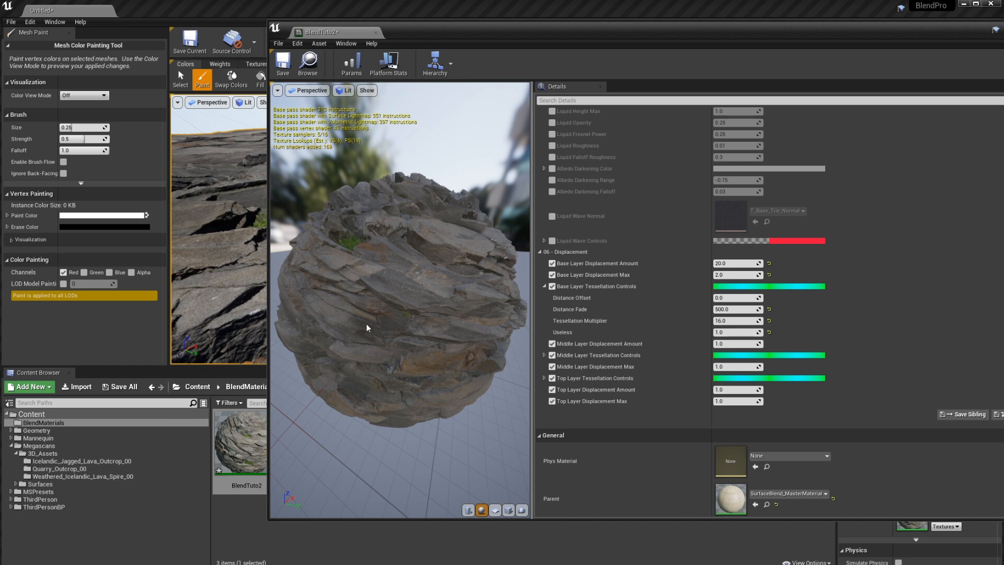
{"action": "mouse_move", "coordinate": [454, 286]}
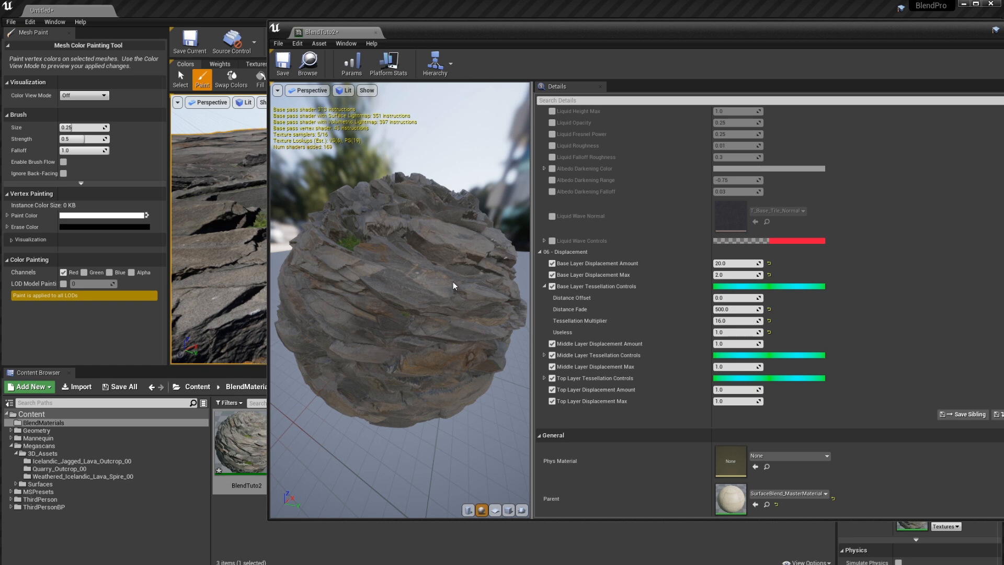
{"action": "mouse_move", "coordinate": [427, 302]}
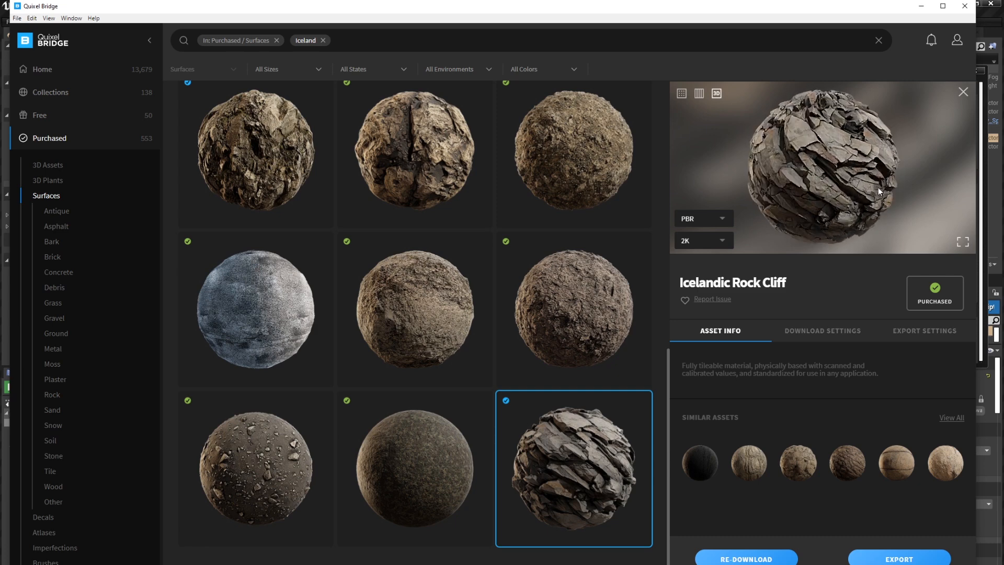
Rotate the Icelandic Rock Cliff 3D preview sphere in Bridge.
{"action": "left_click_drag", "start_coordinate": [879, 192], "coordinate": [827, 165]}
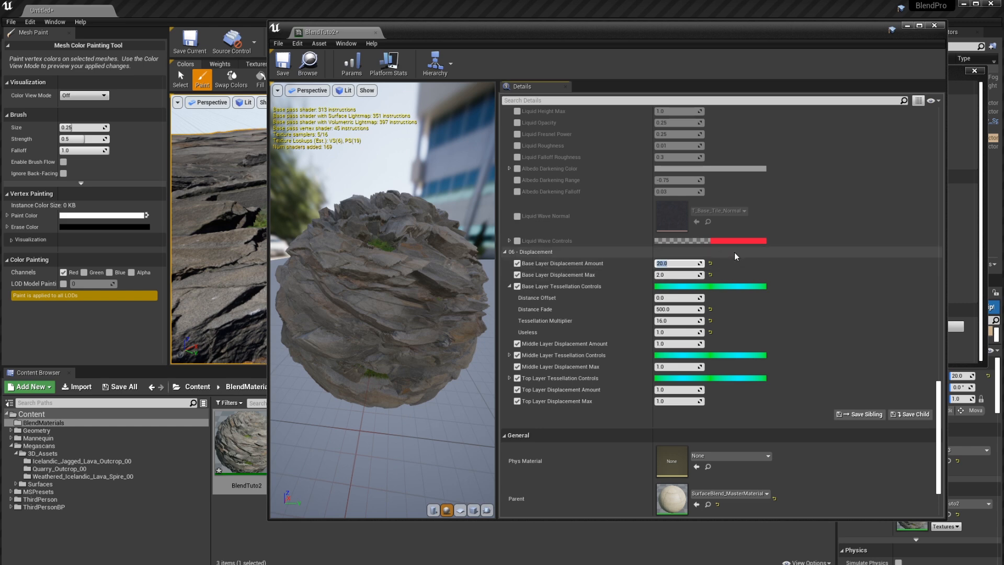
Try 10.0, then set Base Layer Displacement Amount to 8.0.
{"action": "type", "text": "10.0"}
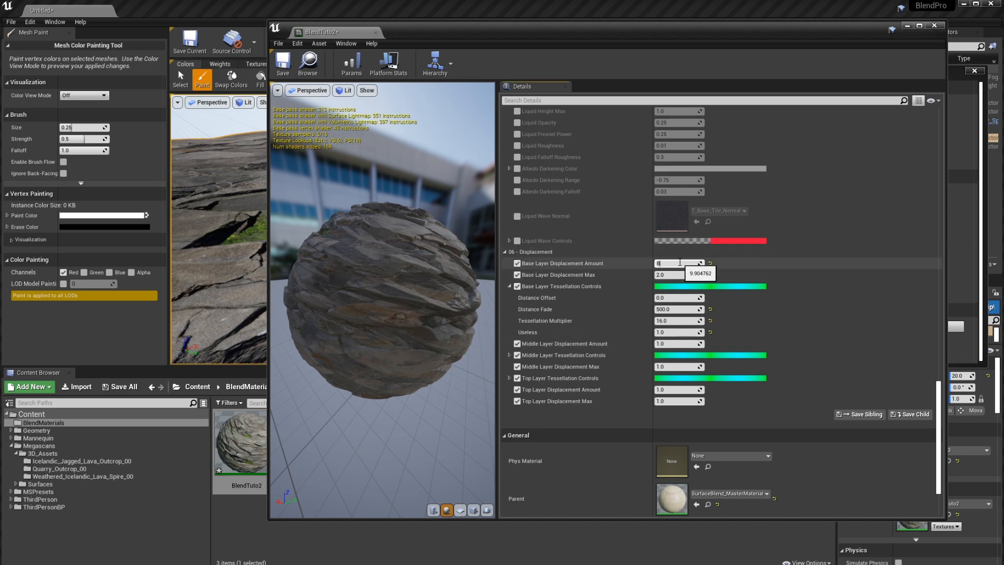
{"action": "type", "text": "8.0"}
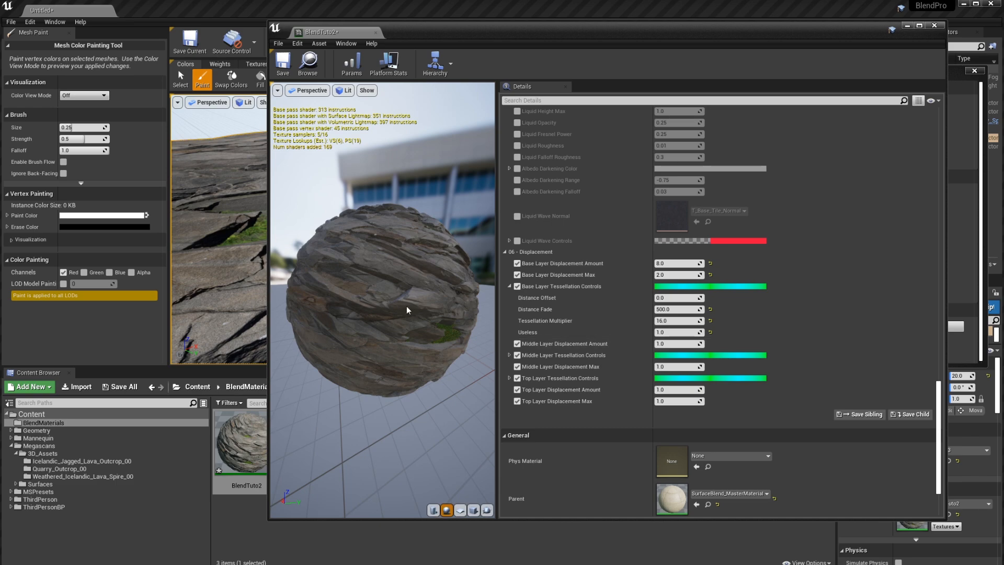
{"action": "mouse_move", "coordinate": [400, 316]}
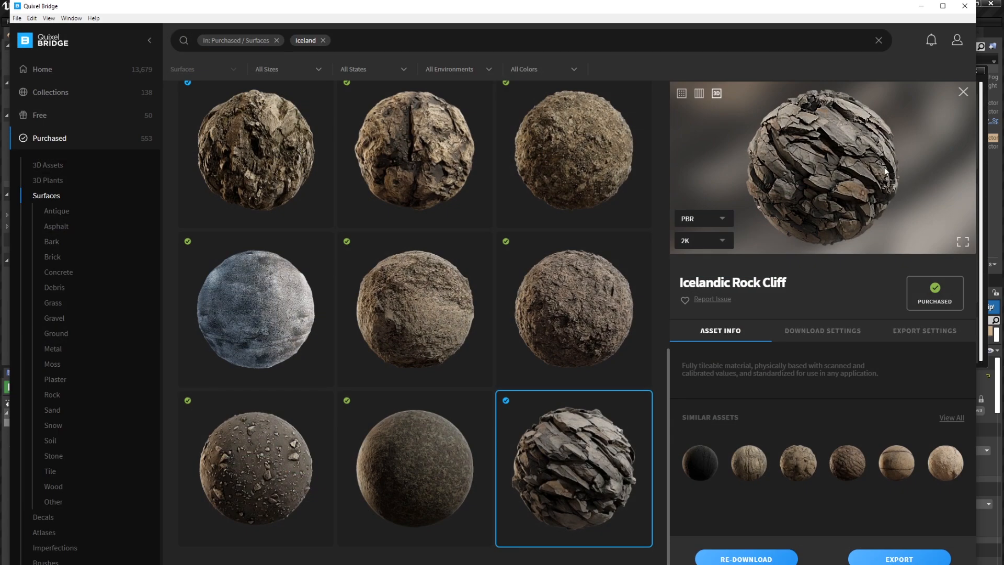
{"action": "mouse_move", "coordinate": [928, 57]}
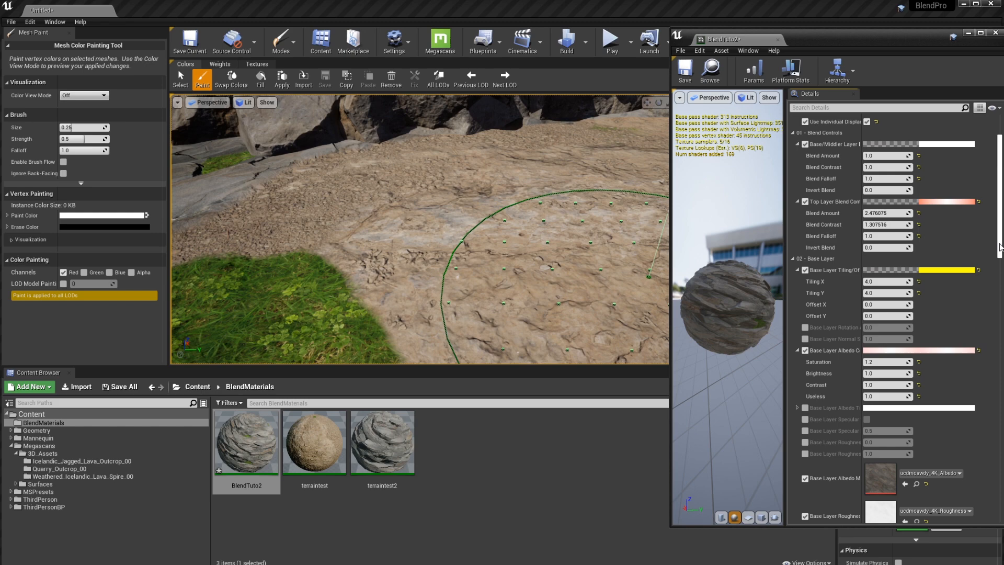
Set Middle Layer Tiling X and Tiling Y to 4.0.
{"action": "scroll", "scroll_direction": "down", "scroll_amount": 3}
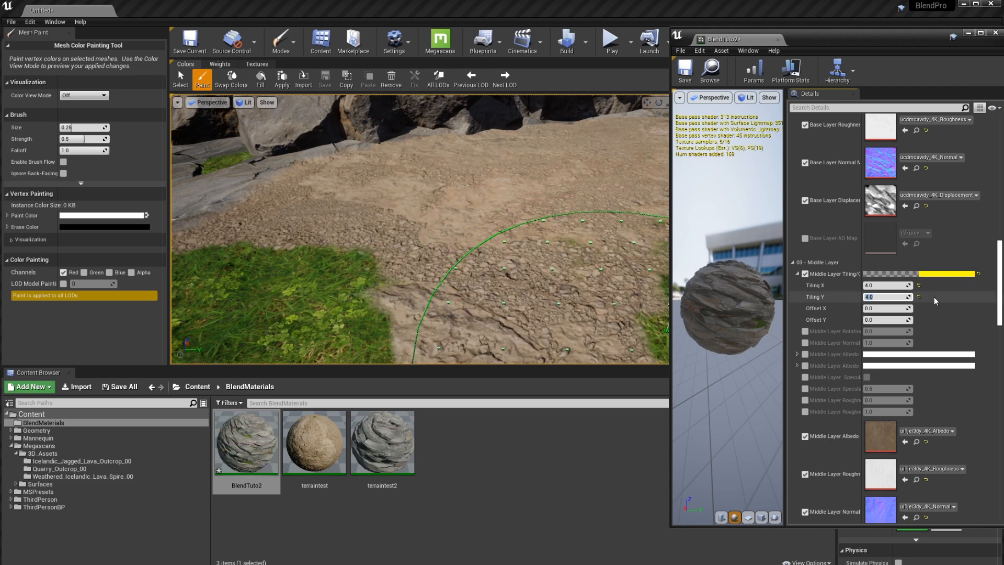
{"action": "scroll", "scroll_direction": "down", "scroll_amount": 3}
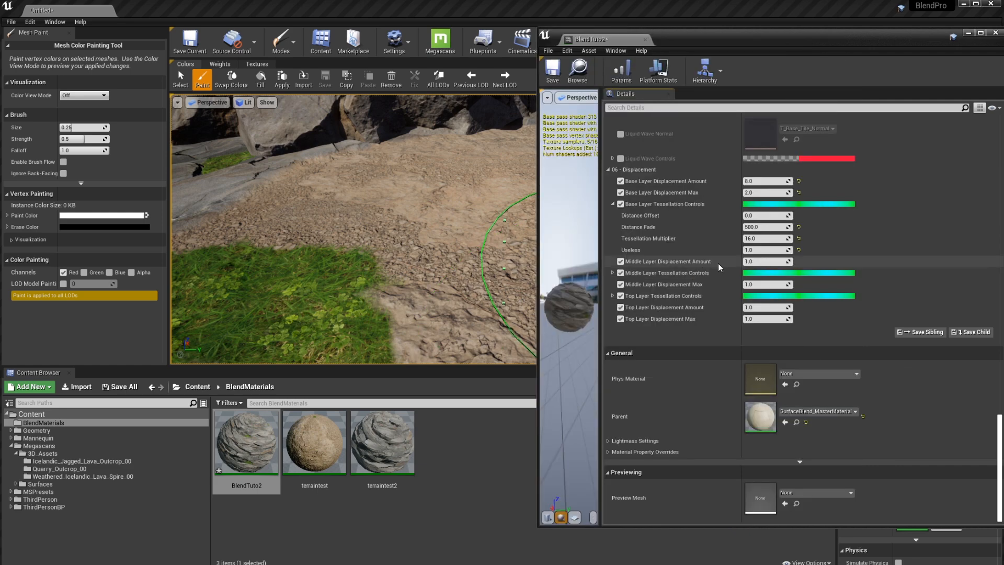
{"action": "mouse_move", "coordinate": [696, 266]}
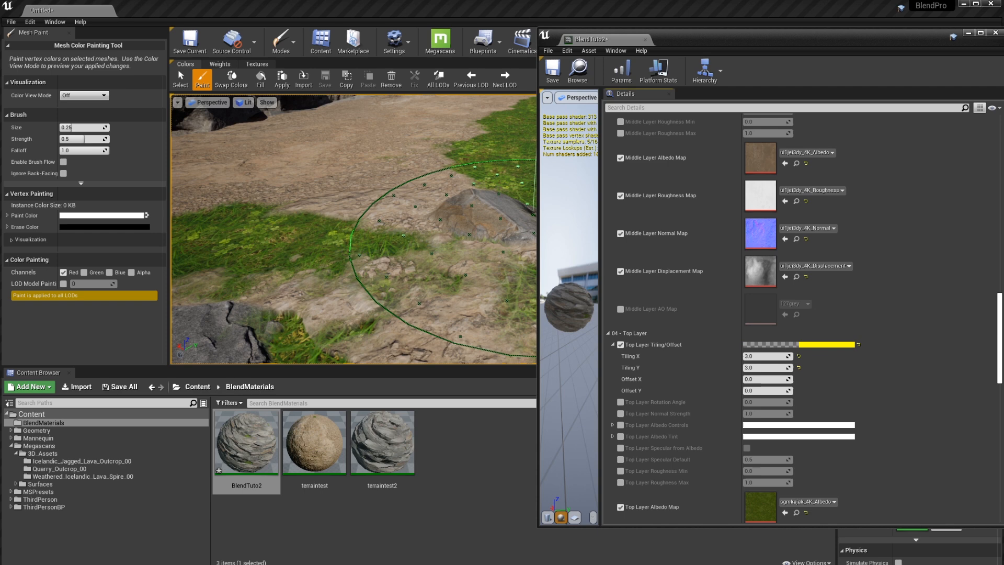
Set Top Layer Tiling to 4.0, and Middle and Top Layer Displacement Amounts to 8.0.
{"action": "scroll", "scroll_direction": "down", "scroll_amount": 3}
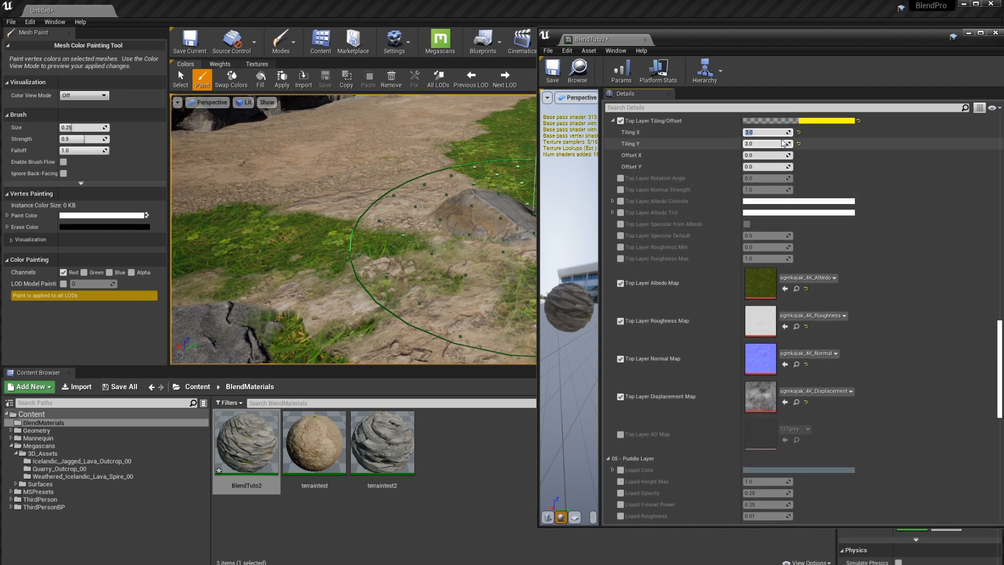
{"action": "type", "text": "4.0"}
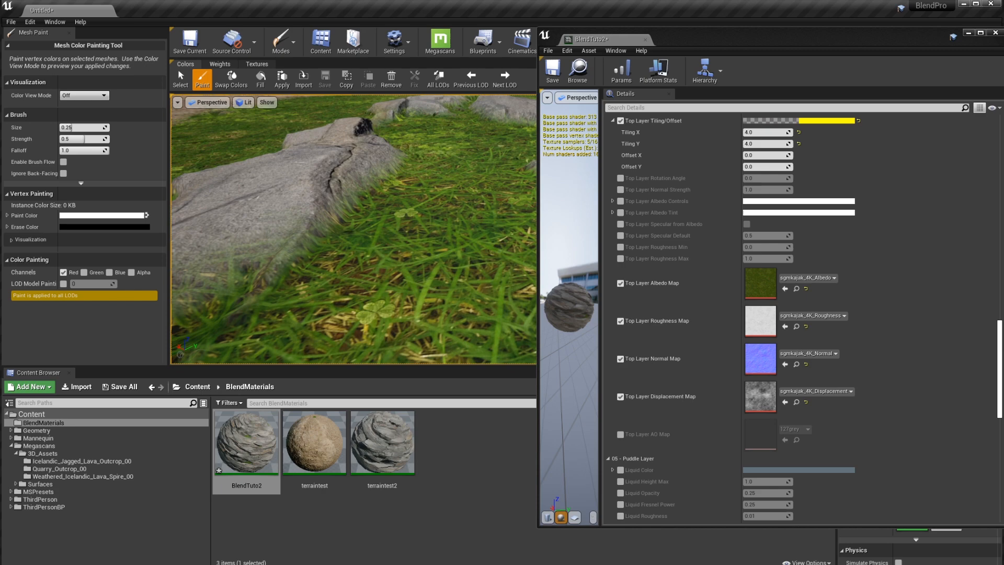
{"action": "scroll", "scroll_direction": "down", "scroll_amount": 3}
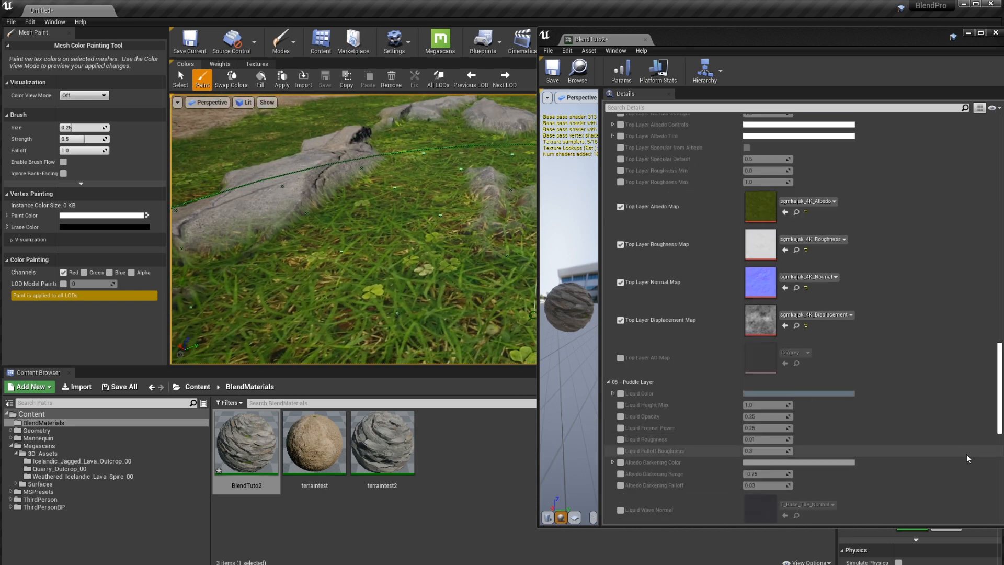
{"action": "scroll", "scroll_direction": "down", "scroll_amount": 3}
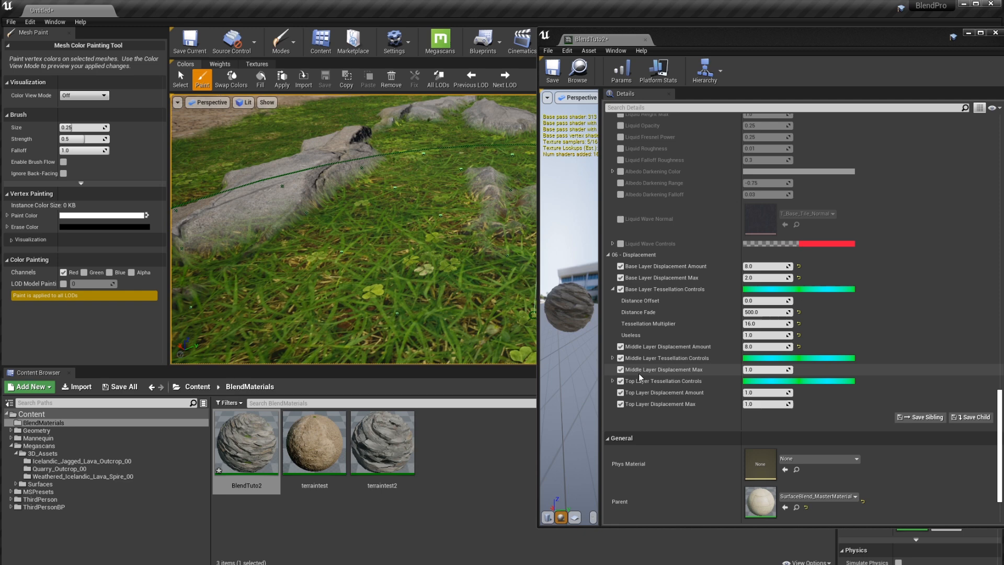
{"action": "mouse_move", "coordinate": [665, 393]}
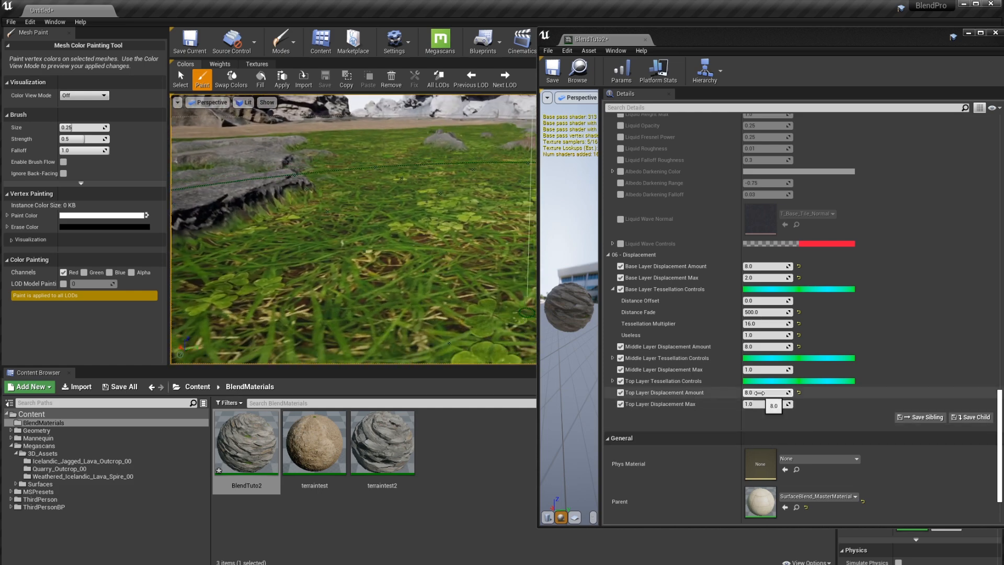
{"action": "left_click_drag", "start_coordinate": [752, 393], "coordinate": [775, 393]}
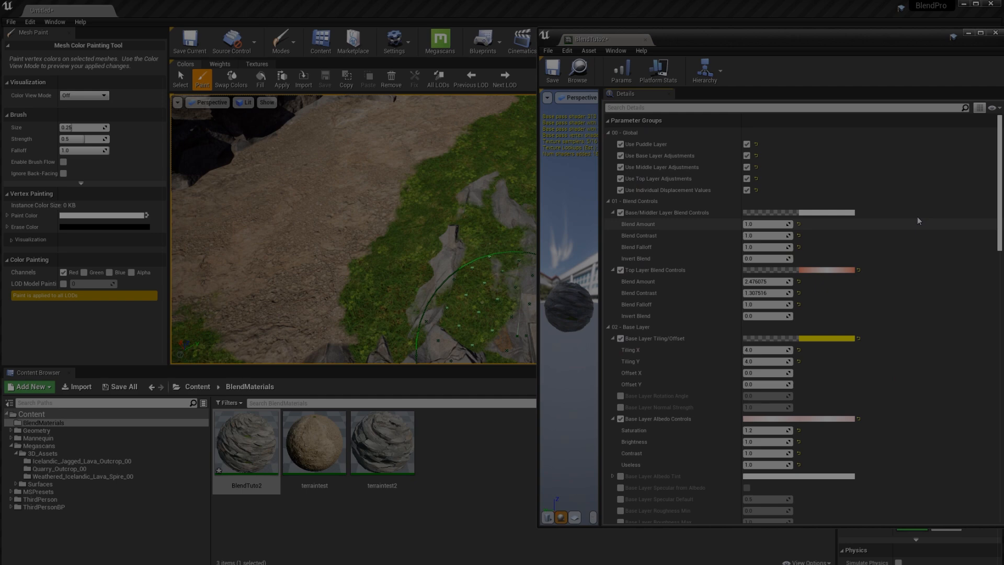
{"action": "scroll", "scroll_direction": "down", "scroll_amount": 3}
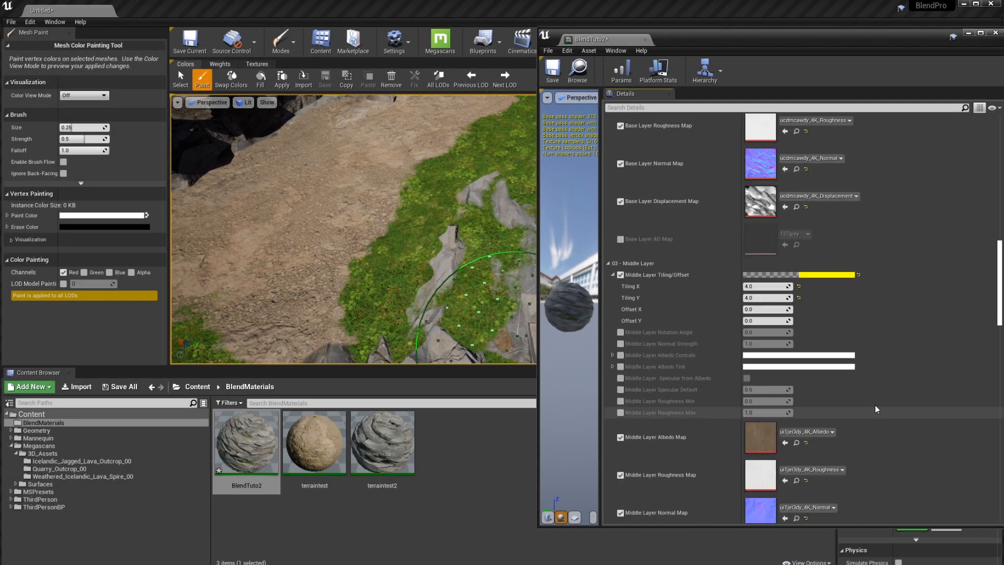
{"action": "scroll", "scroll_direction": "down", "scroll_amount": 3}
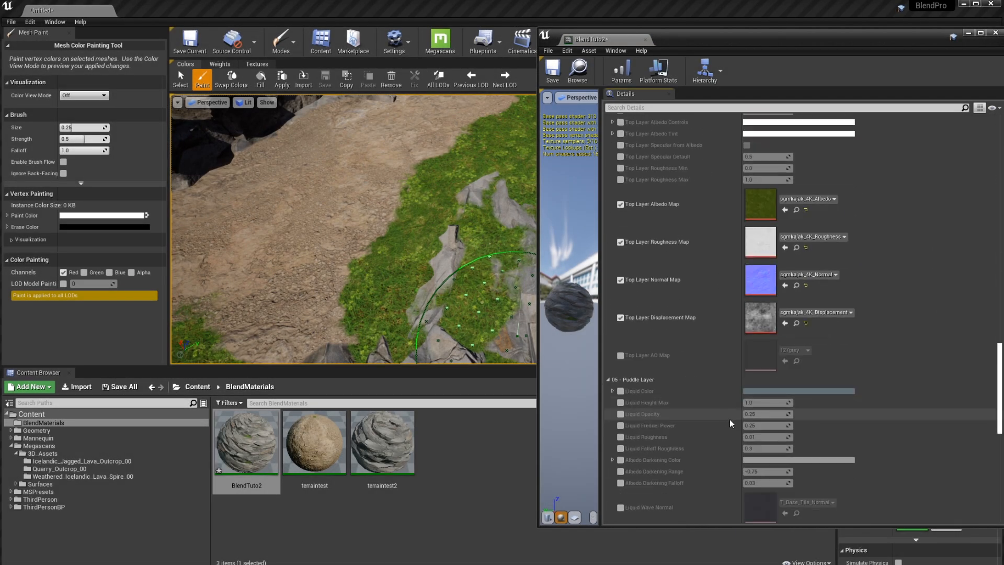
{"action": "scroll", "scroll_direction": "down", "scroll_amount": 3}
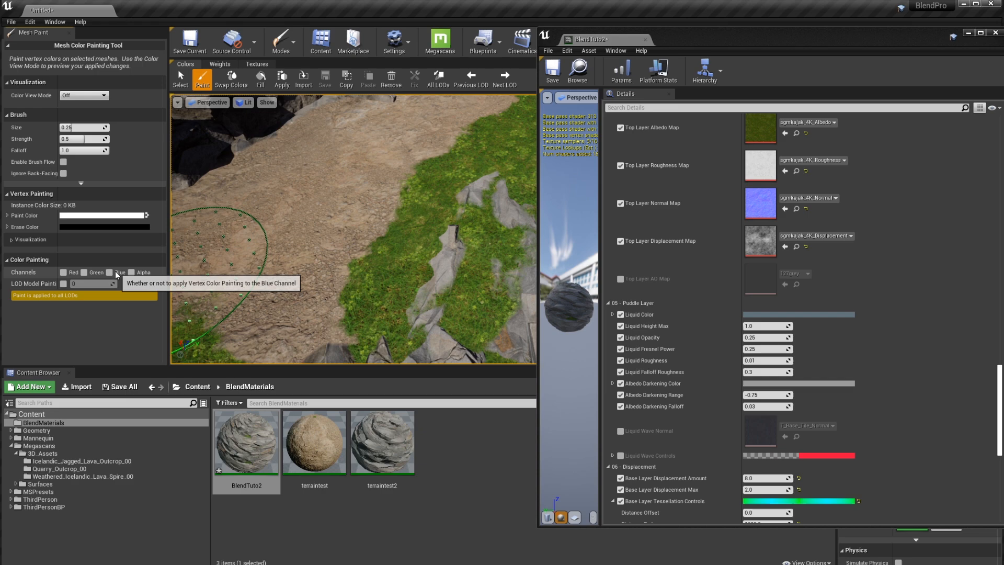
Enable the Blue channel for vertex painting.
{"action": "left_click", "coordinate": [111, 272]}
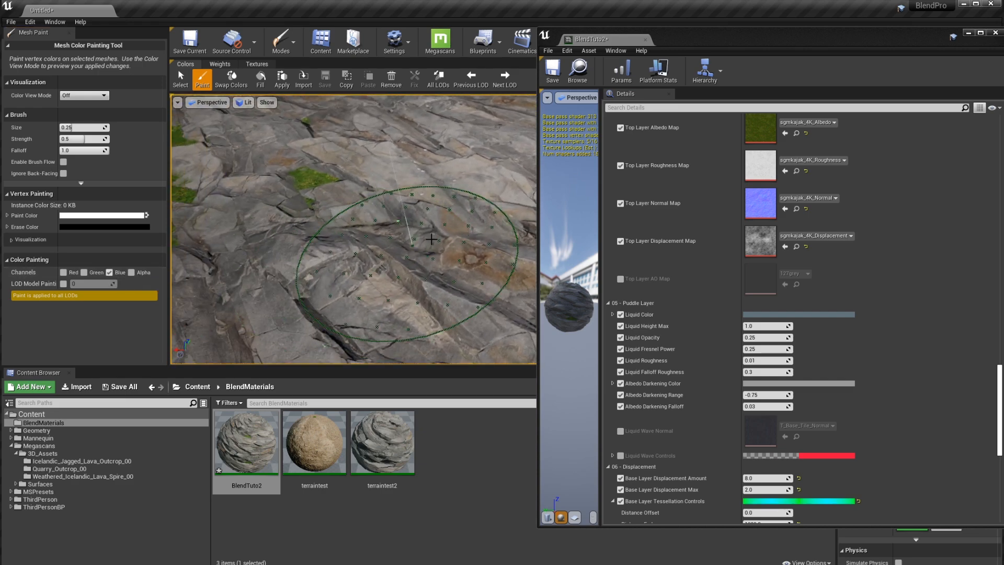
{"action": "mouse_move", "coordinate": [421, 228]}
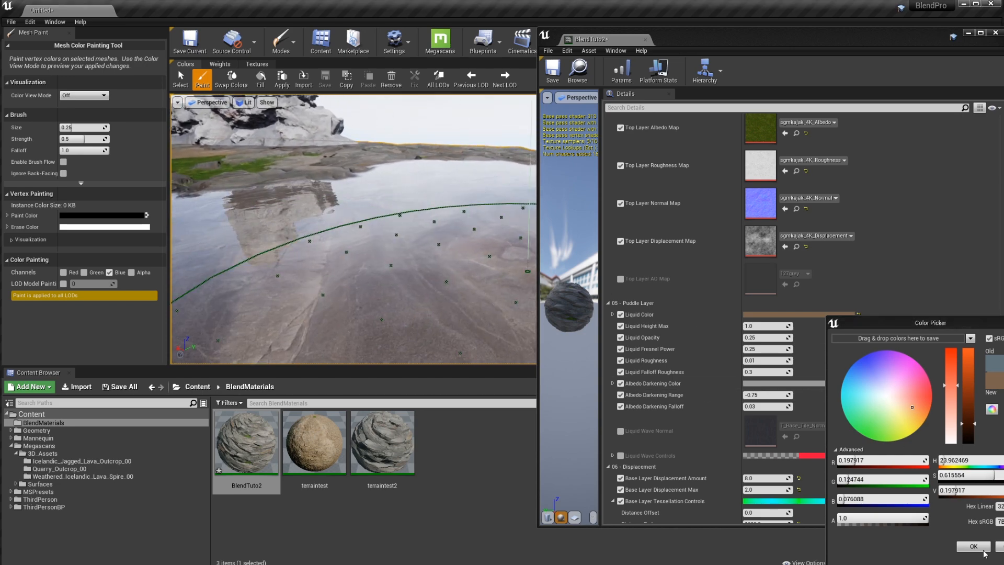
Confirm the brown liquid colour and test different Liquid Fresnel Power values.
{"action": "left_click", "coordinate": [973, 546]}
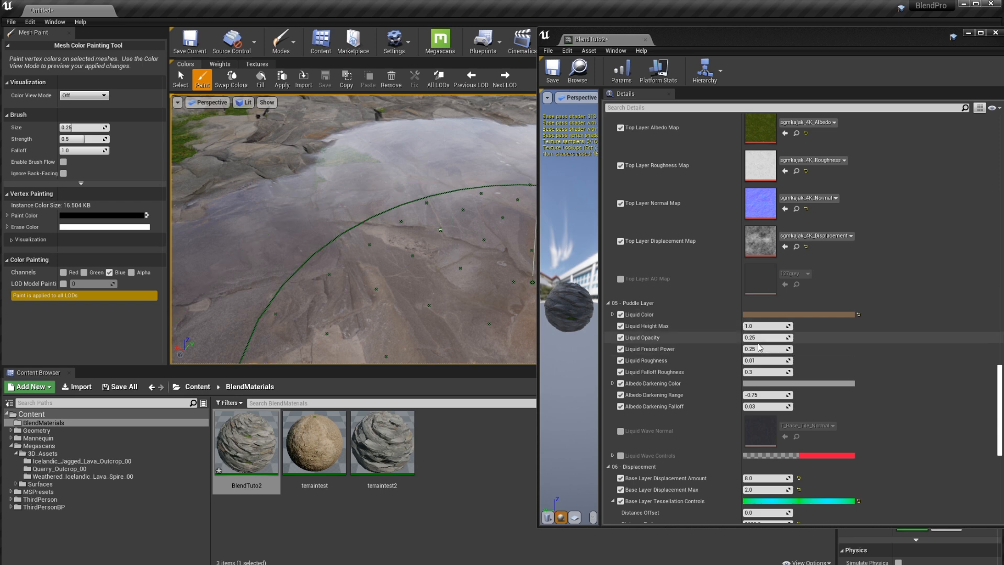
{"action": "left_click", "coordinate": [767, 337]}
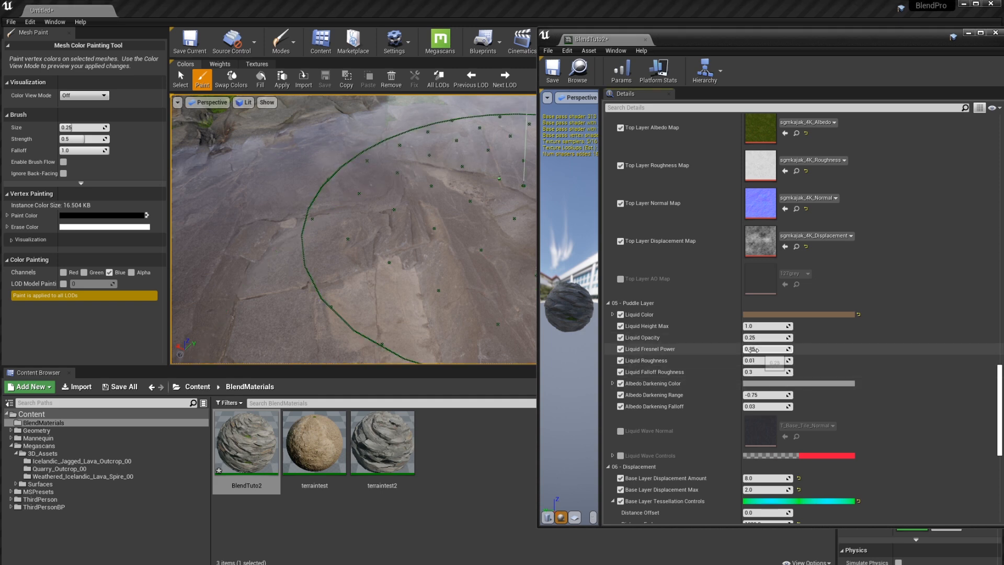
{"action": "left_click_drag", "start_coordinate": [756, 348], "coordinate": [779, 348]}
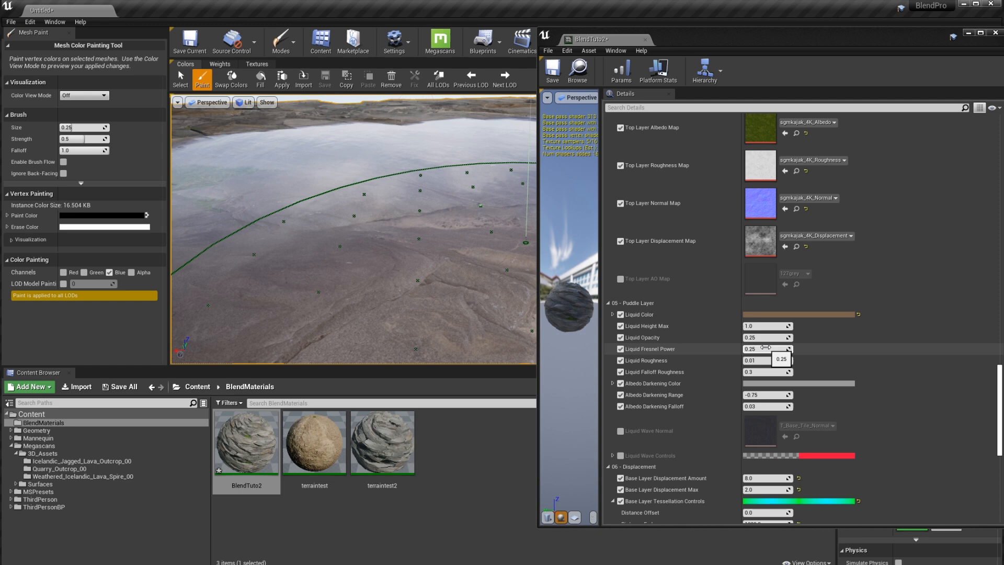
{"action": "left_click_drag", "start_coordinate": [768, 348], "coordinate": [736, 349]}
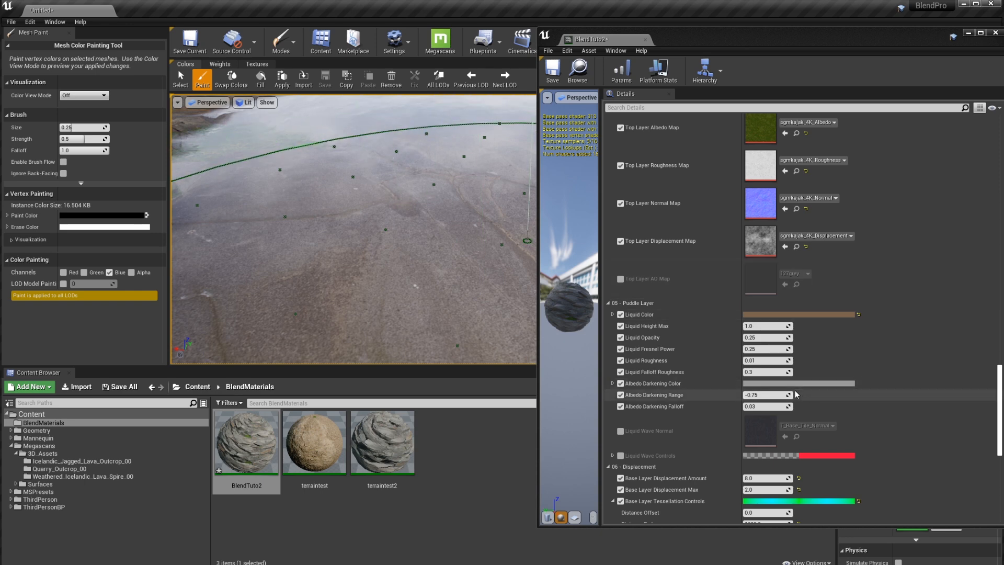
{"action": "left_click", "coordinate": [799, 383]}
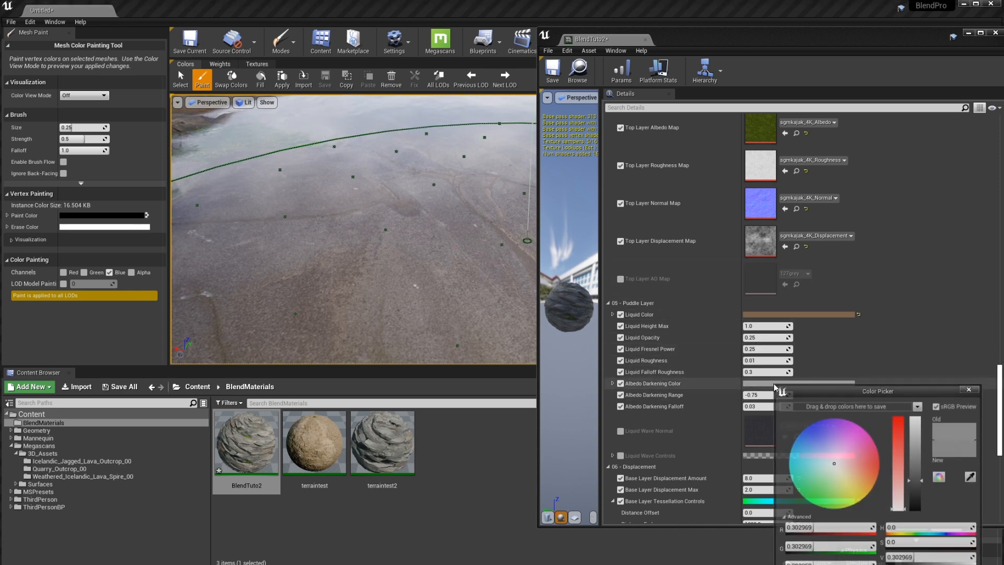
{"action": "left_click", "coordinate": [818, 425]}
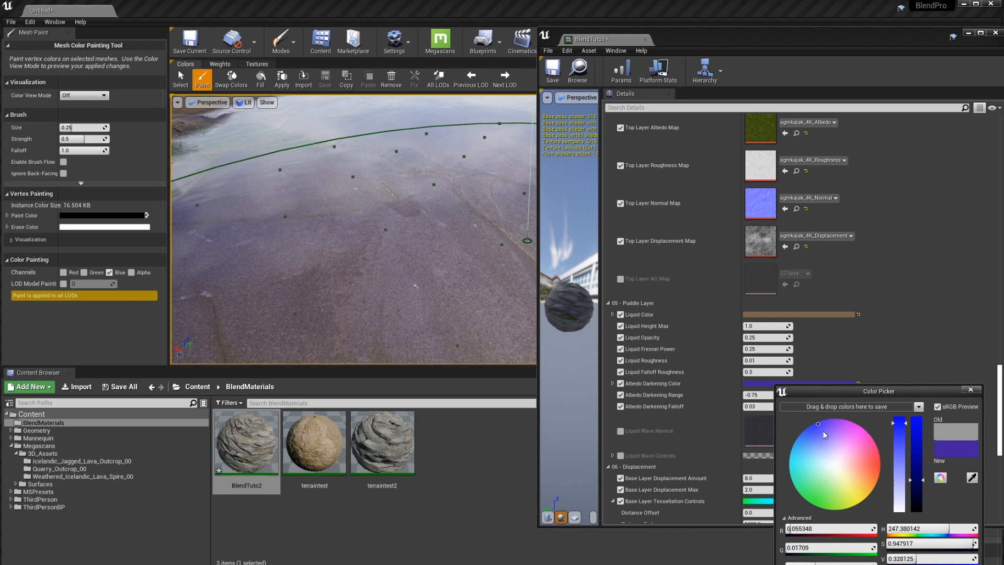
{"action": "left_click", "coordinate": [793, 463]}
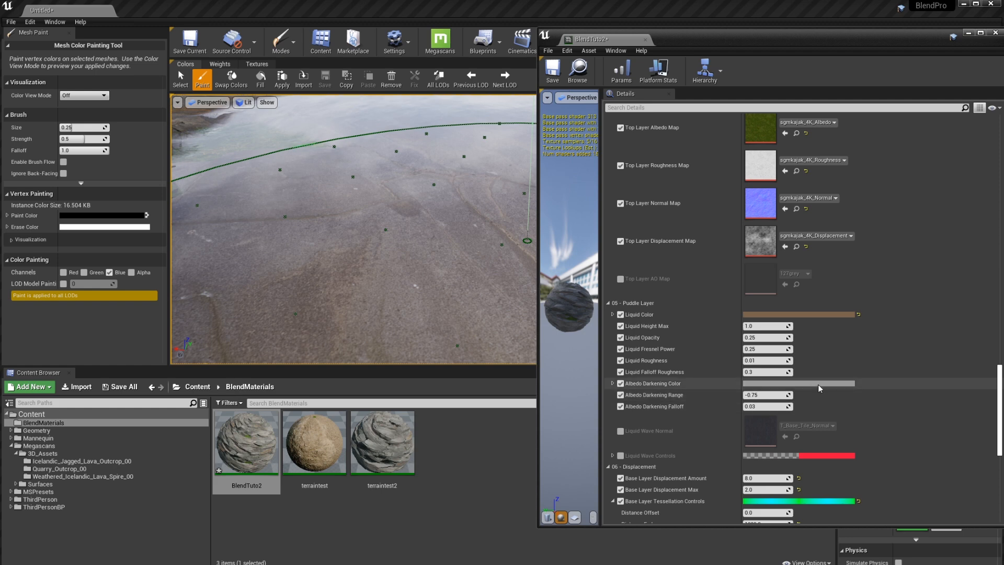
{"action": "scroll", "scroll_direction": "down", "scroll_amount": 3}
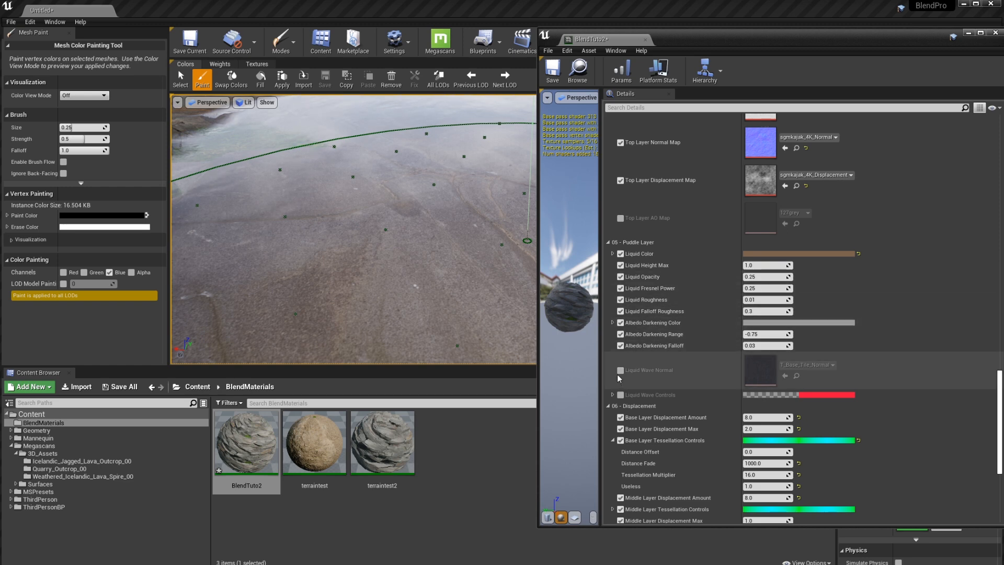
Enable Liquid Wave Normal and Liquid Wave Controls, and lower the Wave Speed.
{"action": "left_click", "coordinate": [619, 373]}
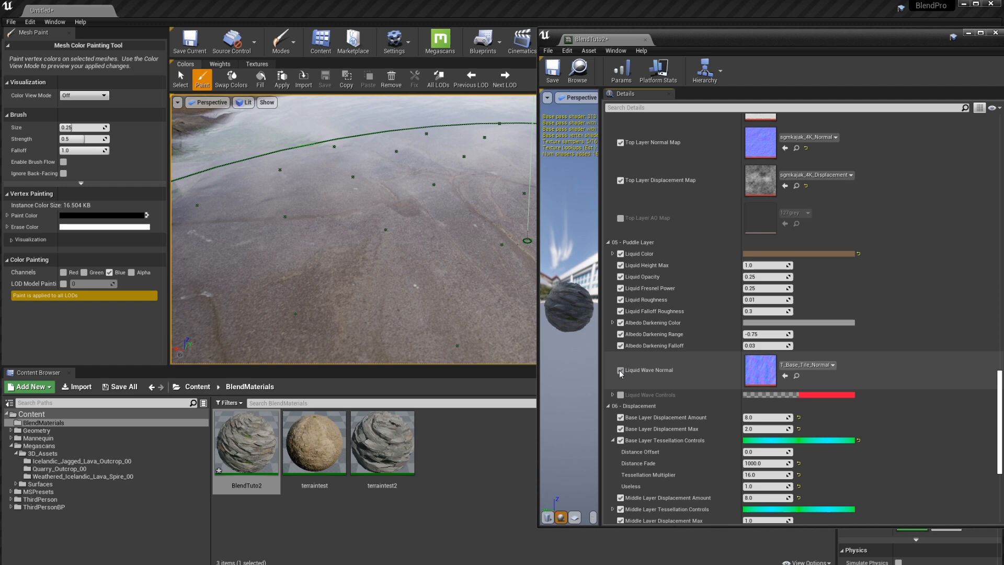
{"action": "left_click", "coordinate": [619, 370]}
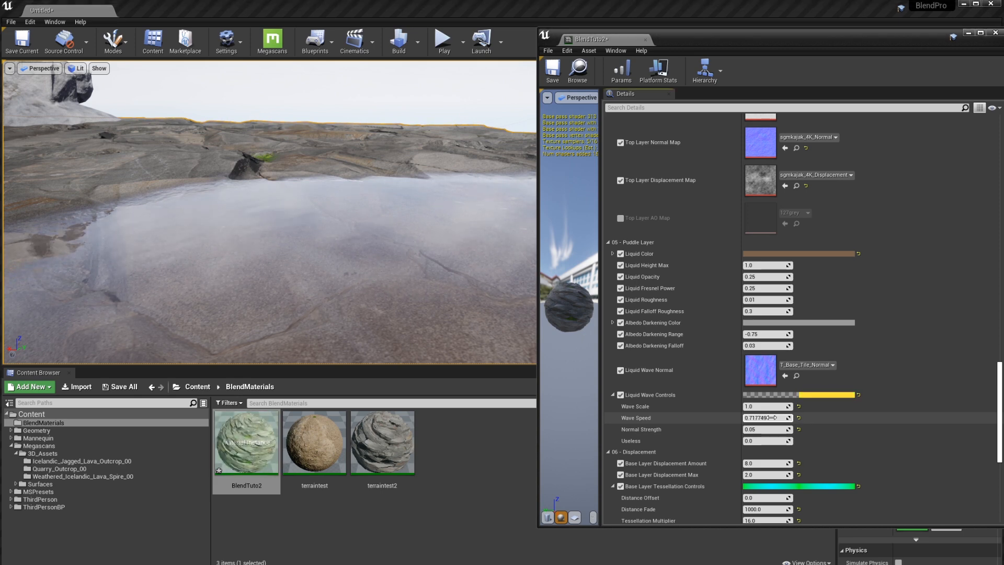
{"action": "left_click_drag", "start_coordinate": [778, 417], "coordinate": [753, 418]}
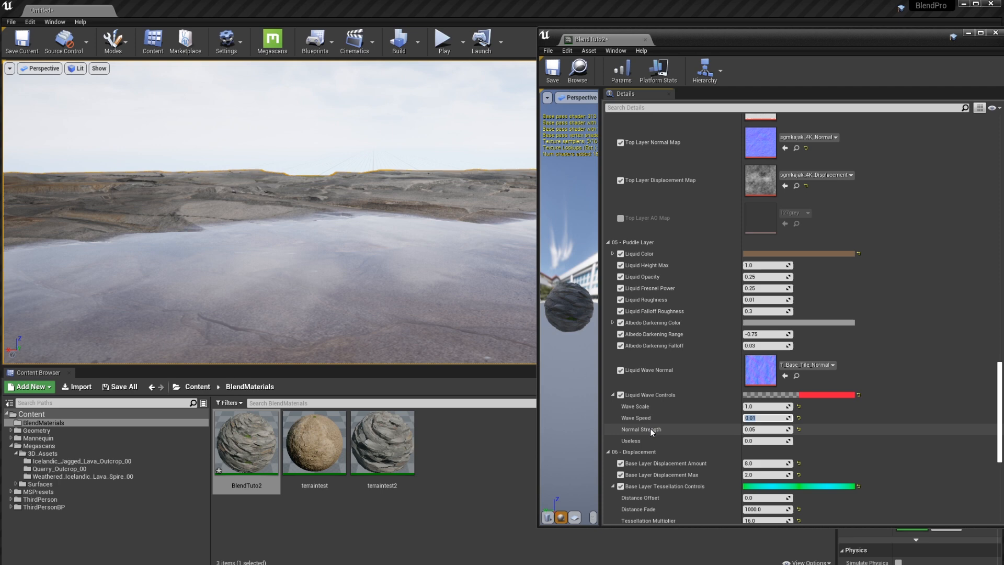
{"action": "left_click_drag", "start_coordinate": [767, 429], "coordinate": [782, 429]}
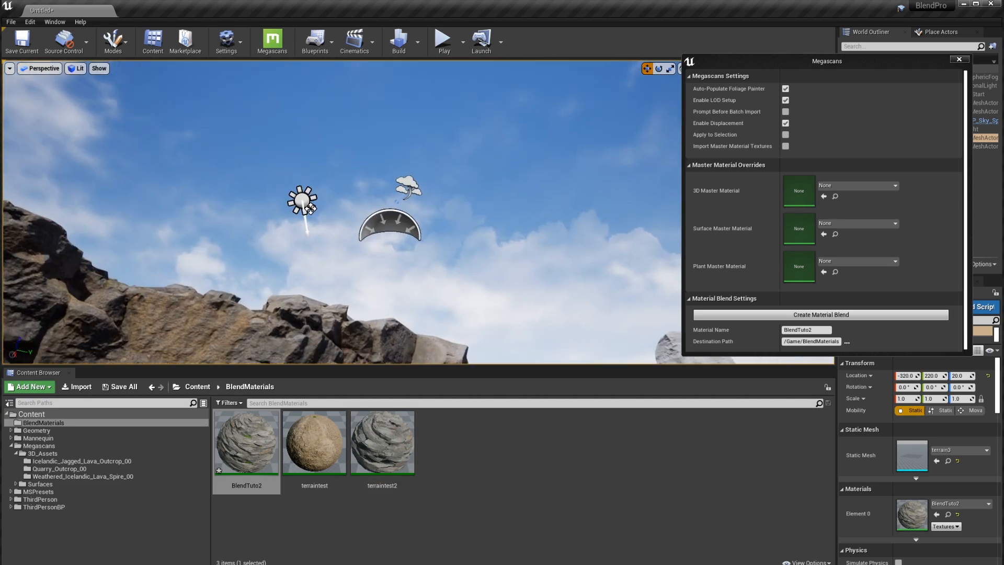
Open Megascans settings and select Icelandic_Jagged_Lava_Outcrop_00_inst1 in Megascans > Surfaces.
{"action": "left_click_drag", "start_coordinate": [308, 224], "coordinate": [416, 115]}
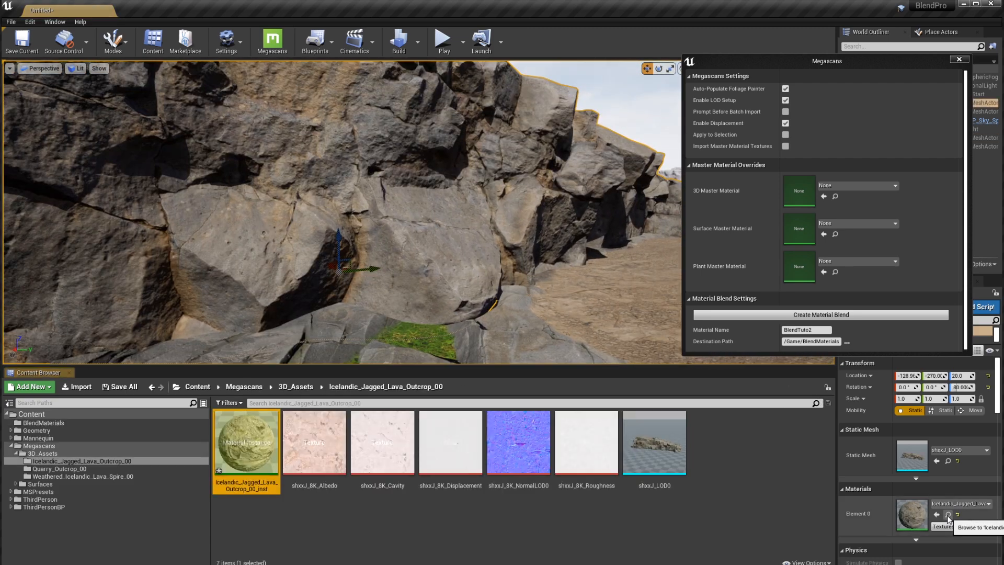
{"action": "right_click", "coordinate": [246, 442]}
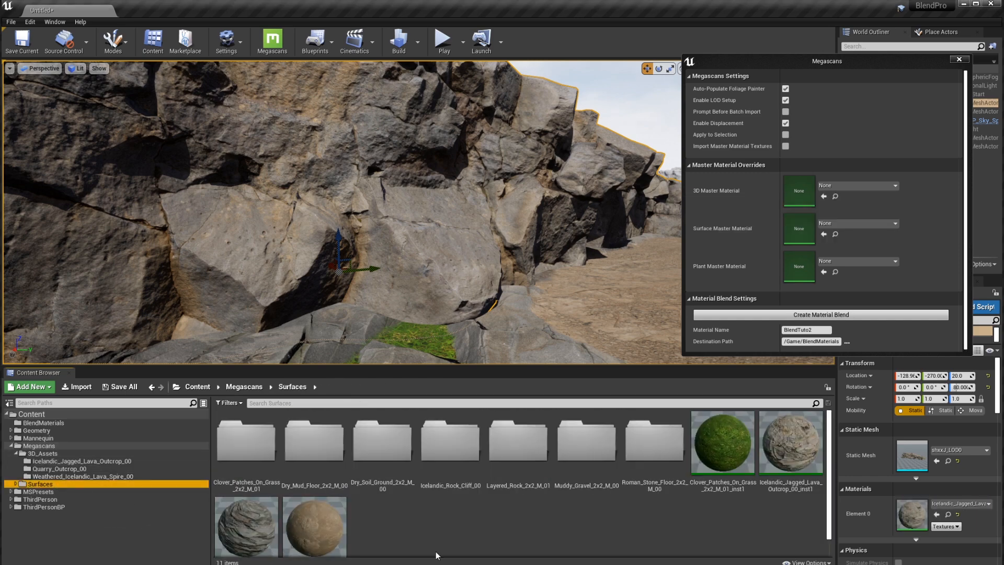
{"action": "scroll", "scroll_direction": "down", "scroll_amount": 3}
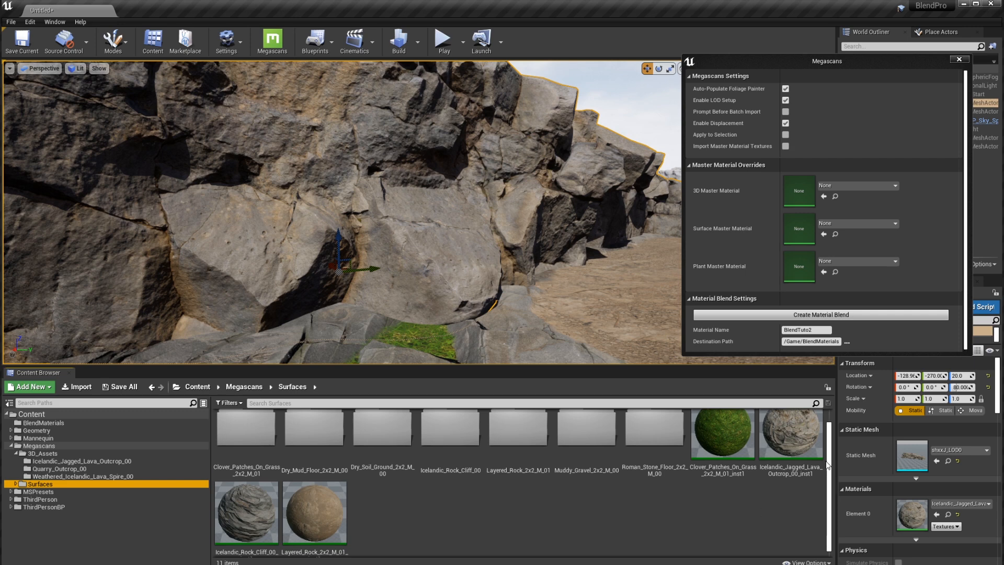
{"action": "left_click", "coordinate": [792, 428]}
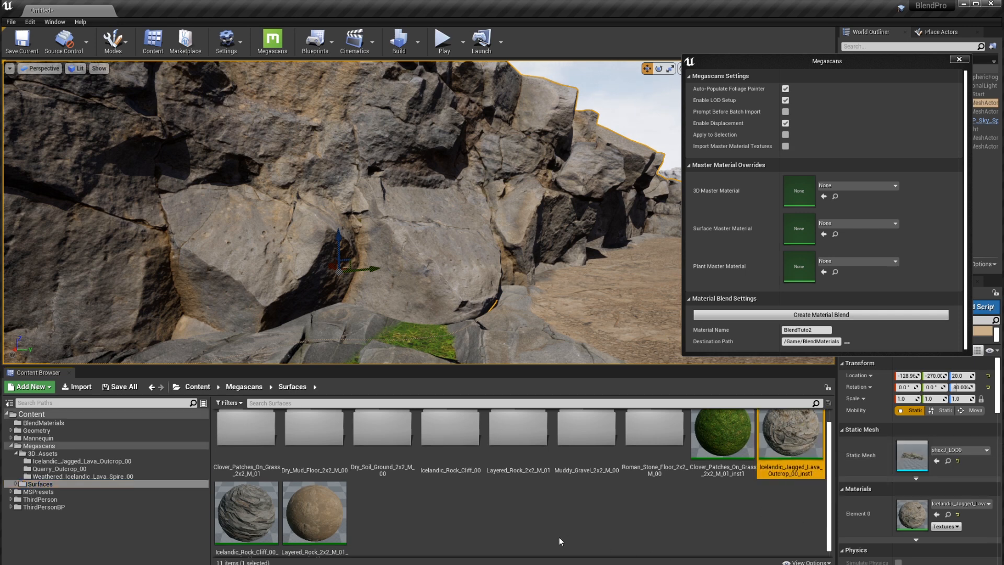
{"action": "mouse_move", "coordinate": [314, 513]}
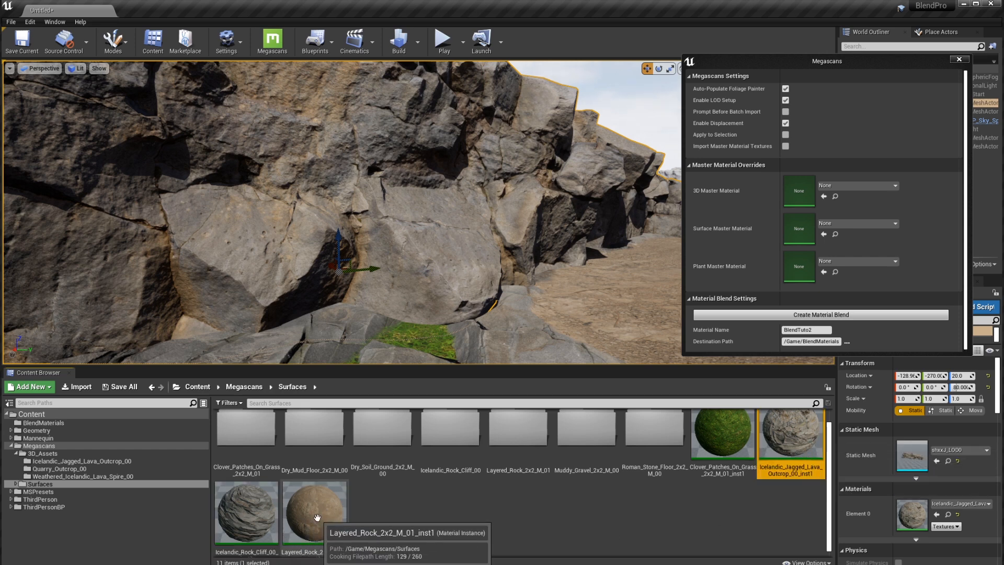
Add Layered_Rock_2x2_M_01_inst1 to the selection, name the blend RockFormBln, and select it.
{"action": "left_click", "coordinate": [313, 509]}
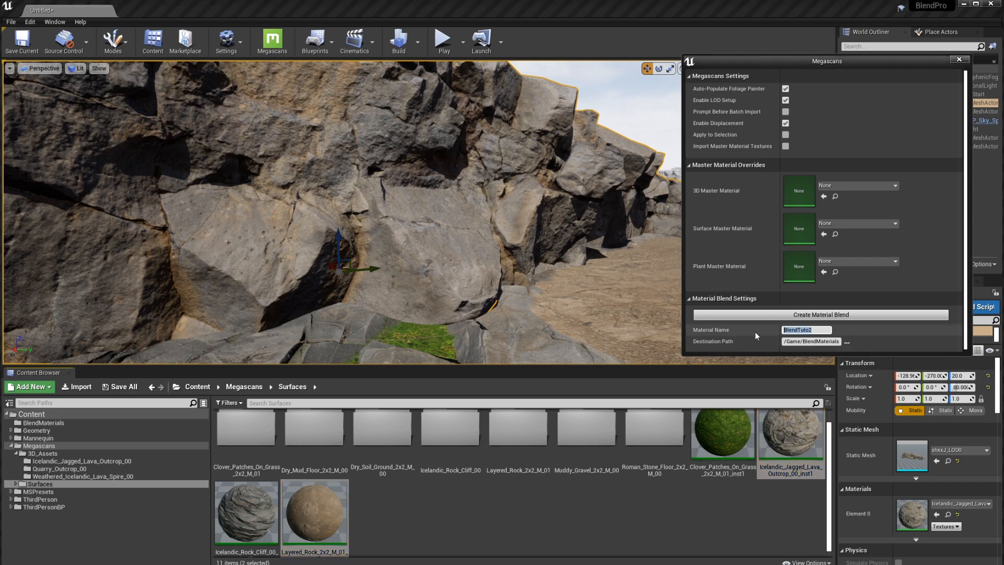
{"action": "type", "text": "RockFormBln"}
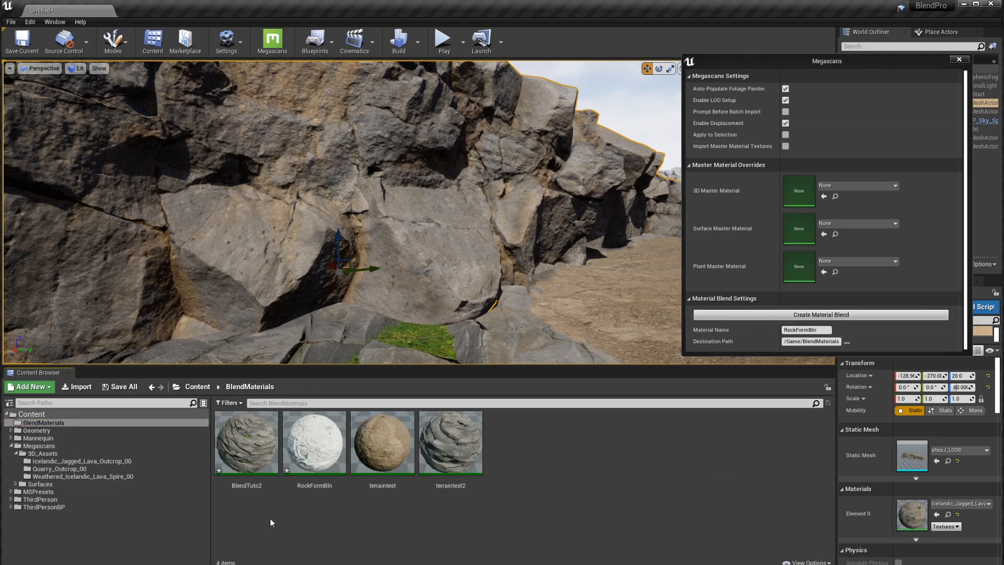
{"action": "left_click", "coordinate": [314, 442]}
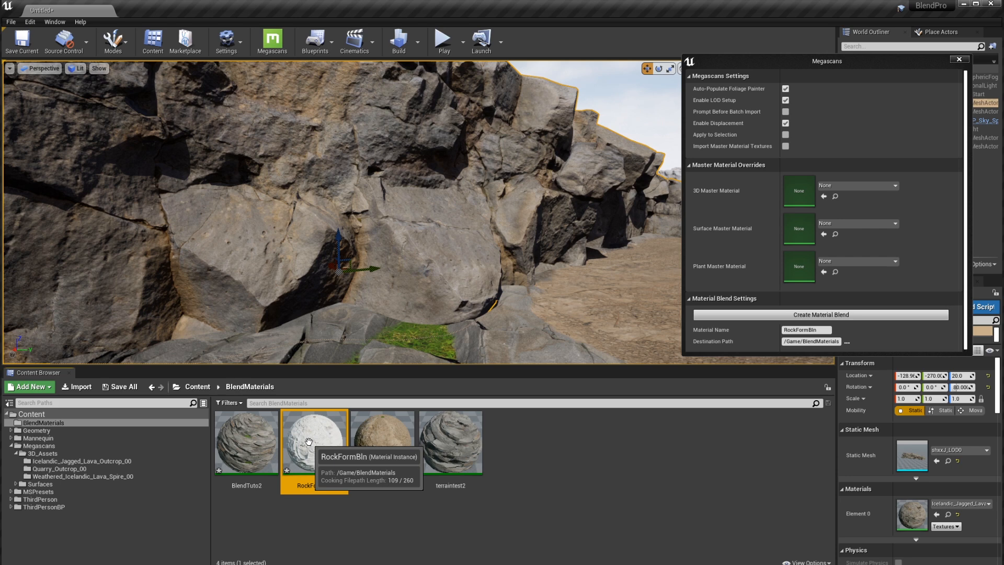
{"action": "mouse_move", "coordinate": [333, 474]}
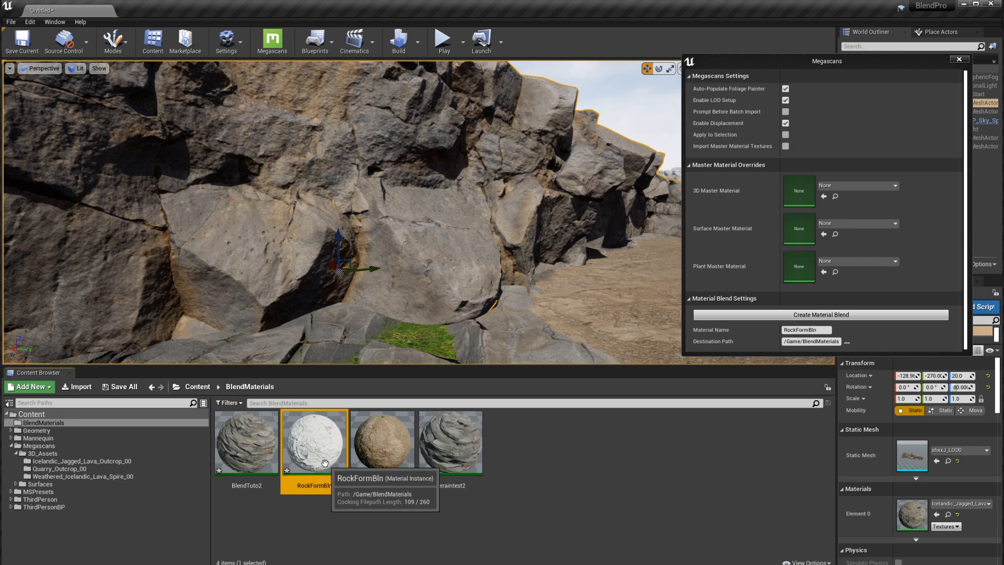
{"action": "mouse_move", "coordinate": [405, 456]}
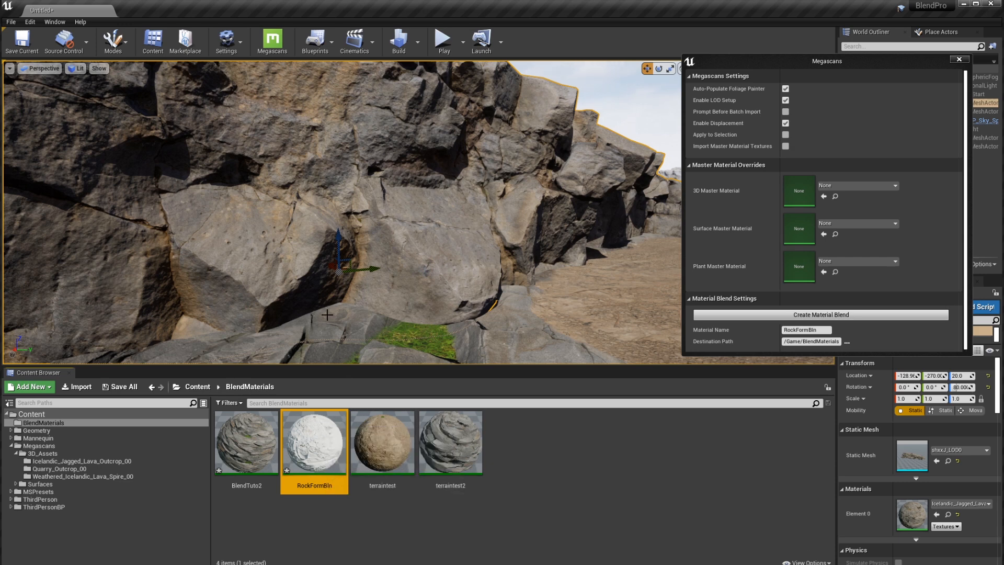
{"action": "mouse_move", "coordinate": [313, 442]}
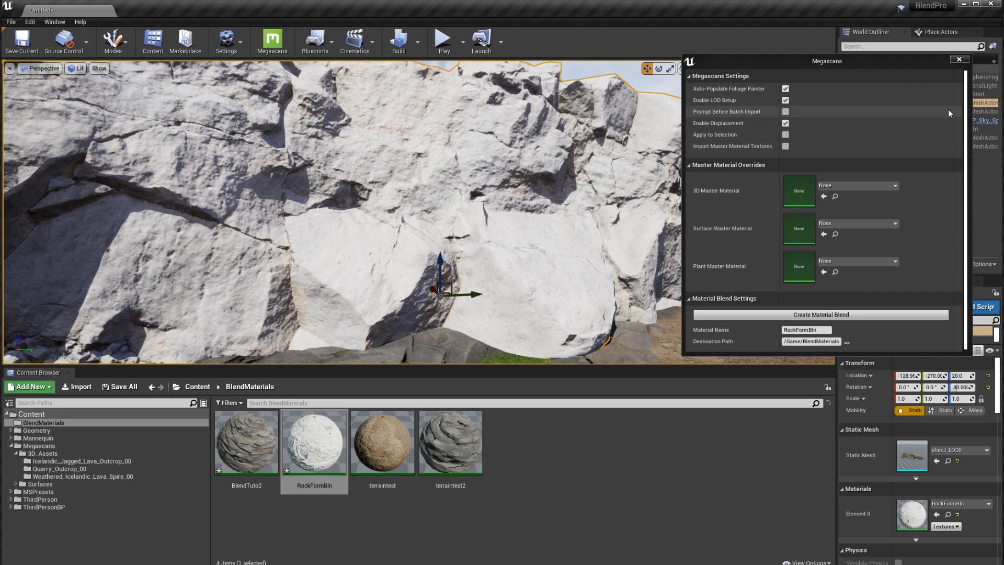
Turn on base and middle layer adjustments on RockFormBln; set base albedo saturation 1.2, contrast 2.5.
{"action": "double_click", "coordinate": [314, 442]}
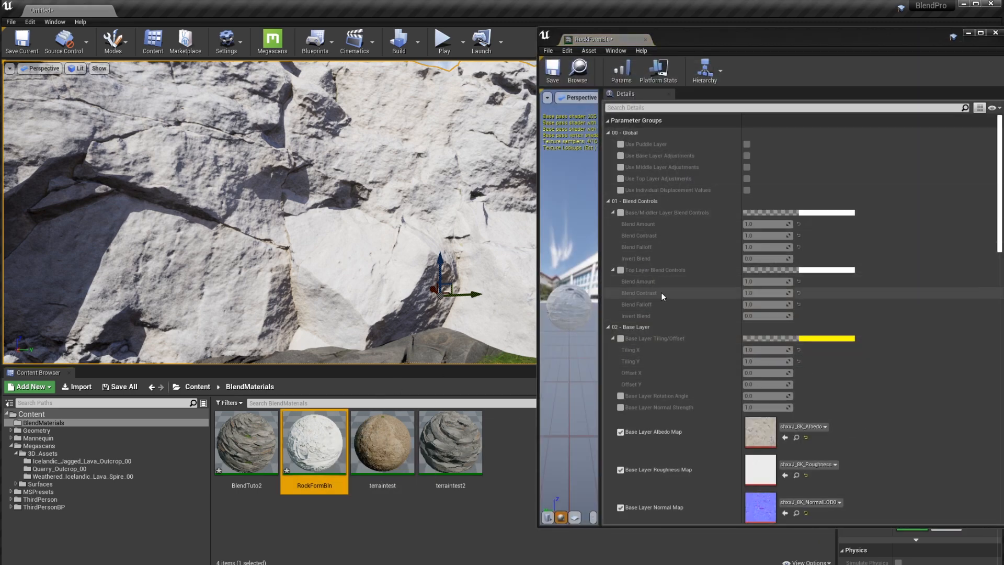
{"action": "left_click", "coordinate": [620, 156]}
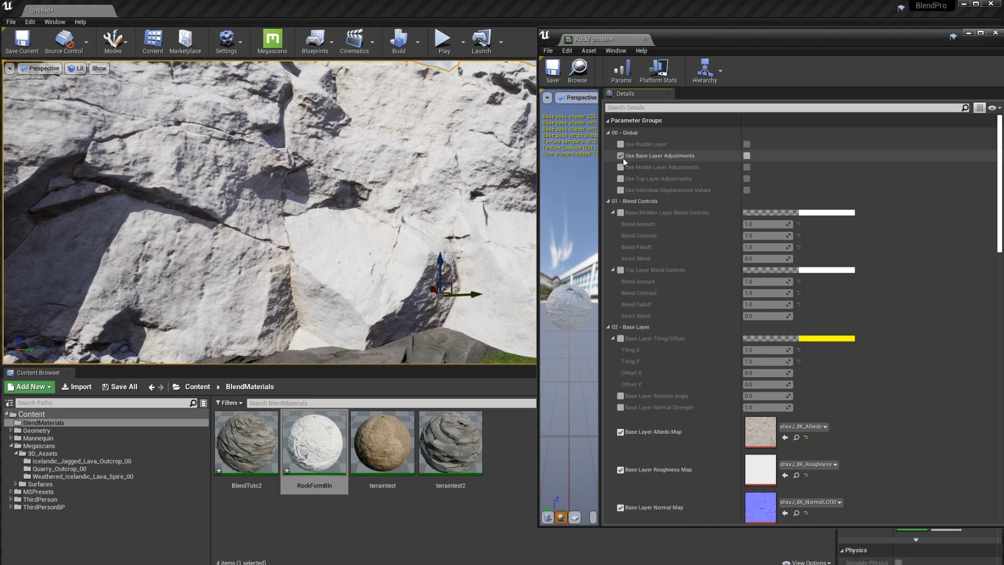
{"action": "left_click", "coordinate": [619, 167]}
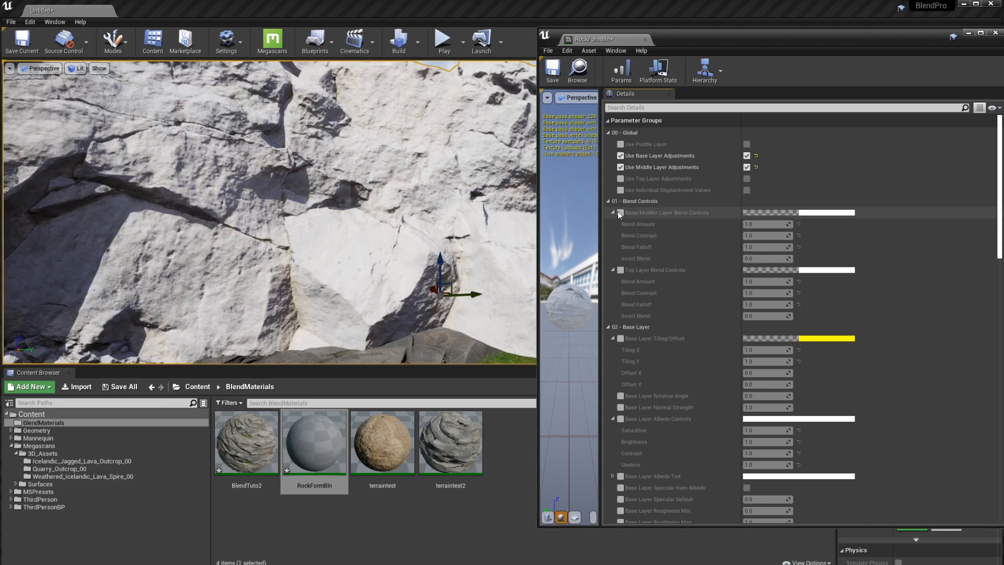
{"action": "left_click", "coordinate": [607, 200]}
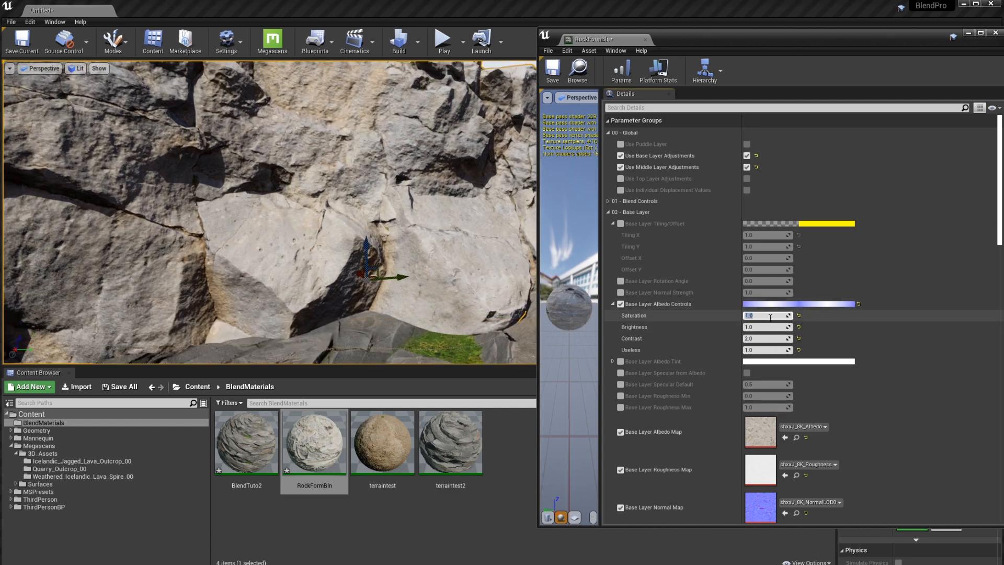
{"action": "type", "text": "1.2"}
{"action": "left_click", "coordinate": [768, 338]}
{"action": "type", "text": "2.5"}
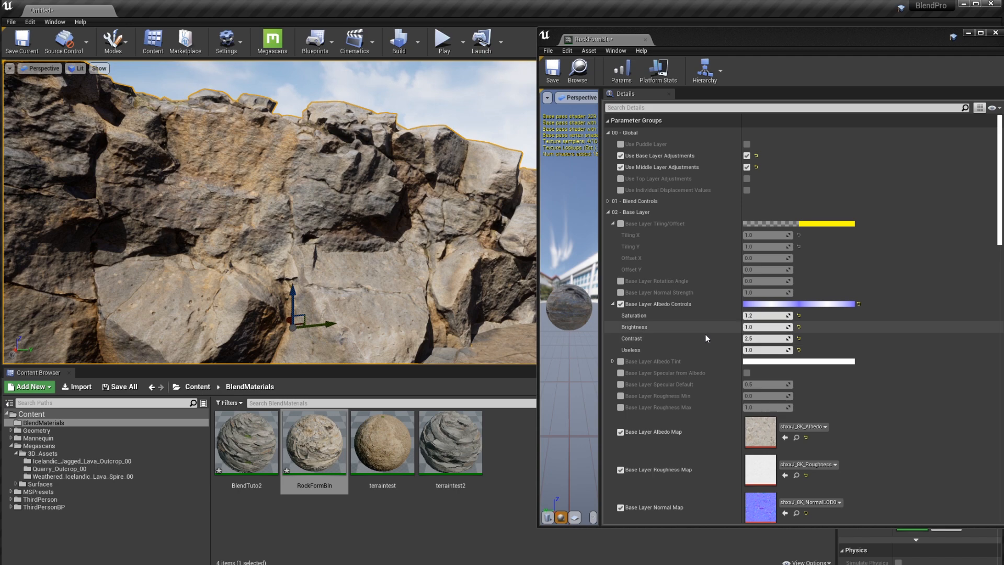
{"action": "scroll", "scroll_direction": "down", "scroll_amount": 3}
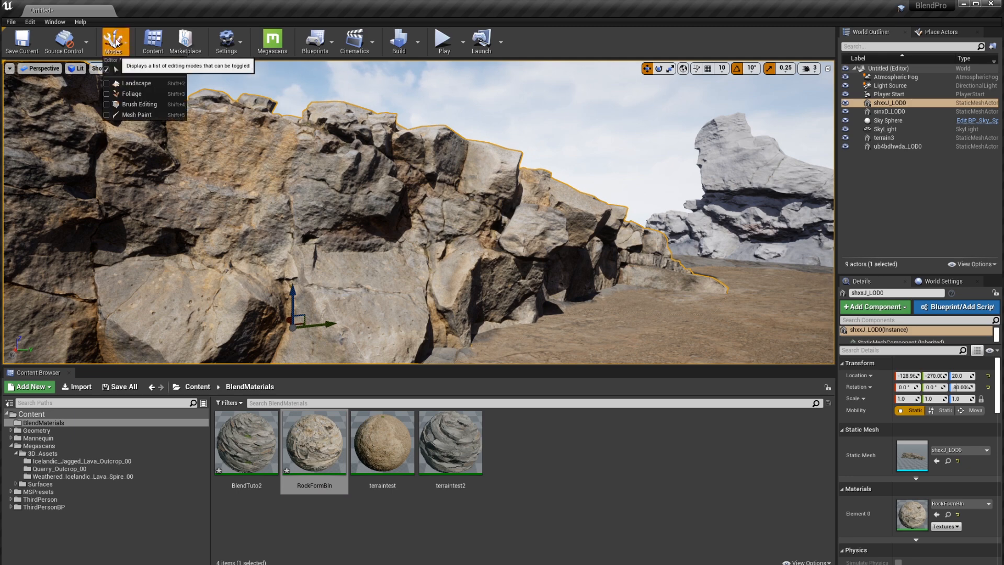
Enter Mesh Paint mode with the vertex colour Paint tool on the Red channel.
{"action": "left_click", "coordinate": [136, 114]}
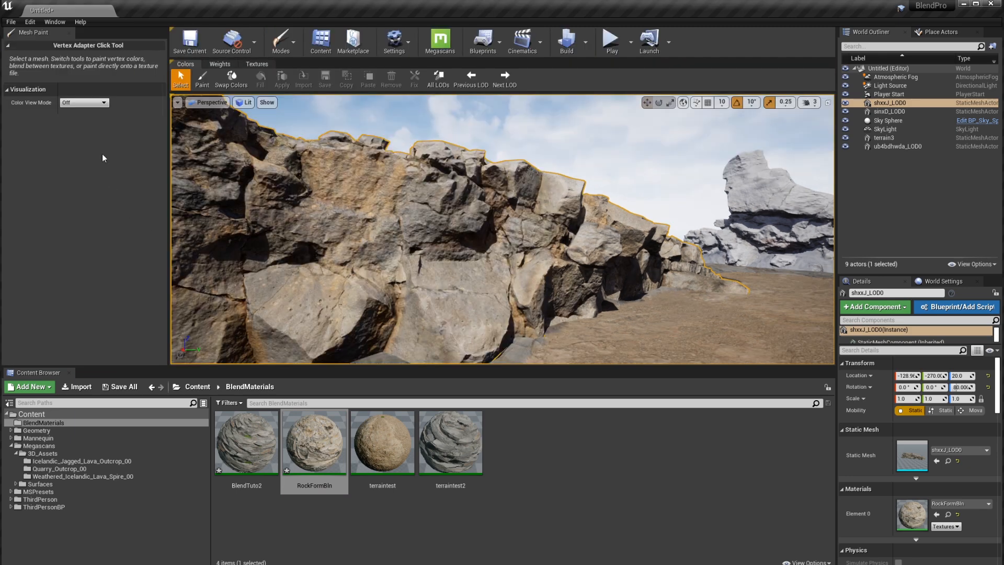
{"action": "left_click", "coordinate": [201, 77]}
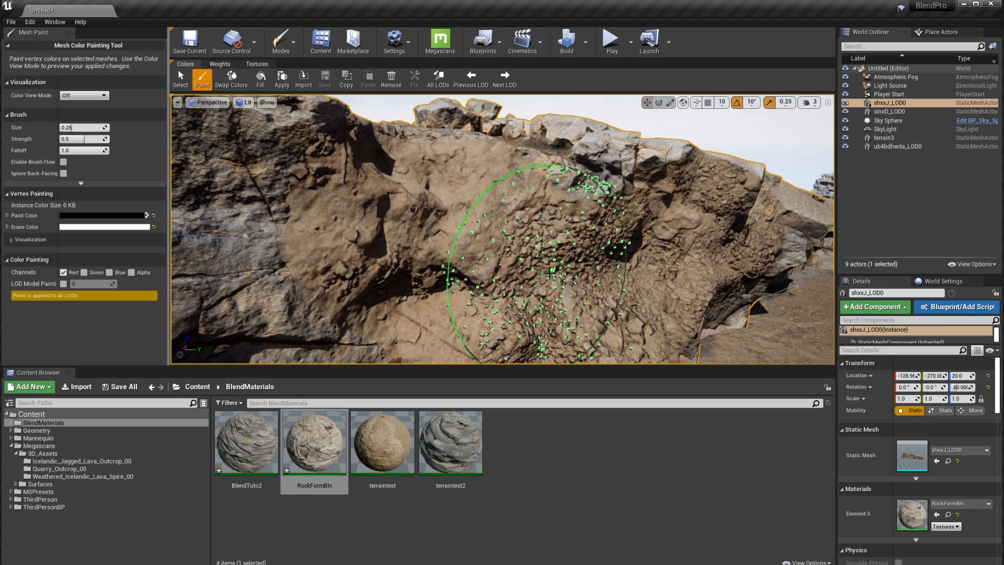
{"action": "mouse_move", "coordinate": [451, 442]}
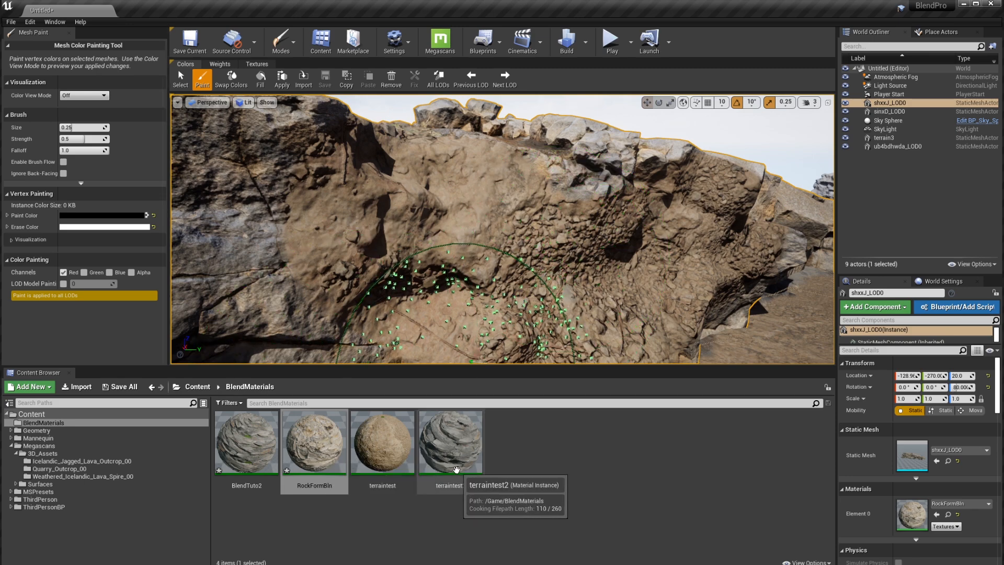
Enable RockFormBln's Middle Layer Tiling/Offset and set Tiling X and Y to 3.0.
{"action": "double_click", "coordinate": [314, 442]}
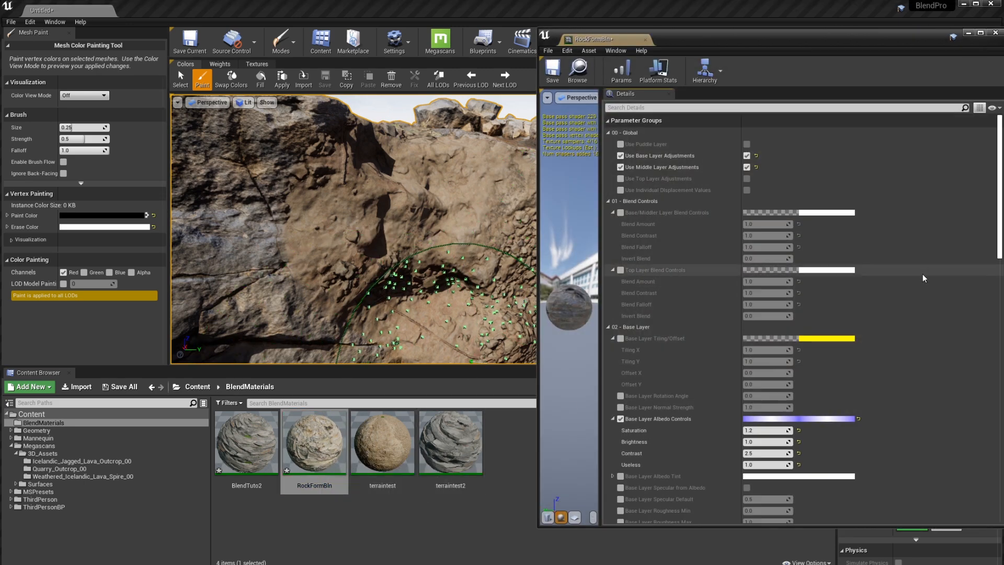
{"action": "scroll", "scroll_direction": "down", "scroll_amount": 3}
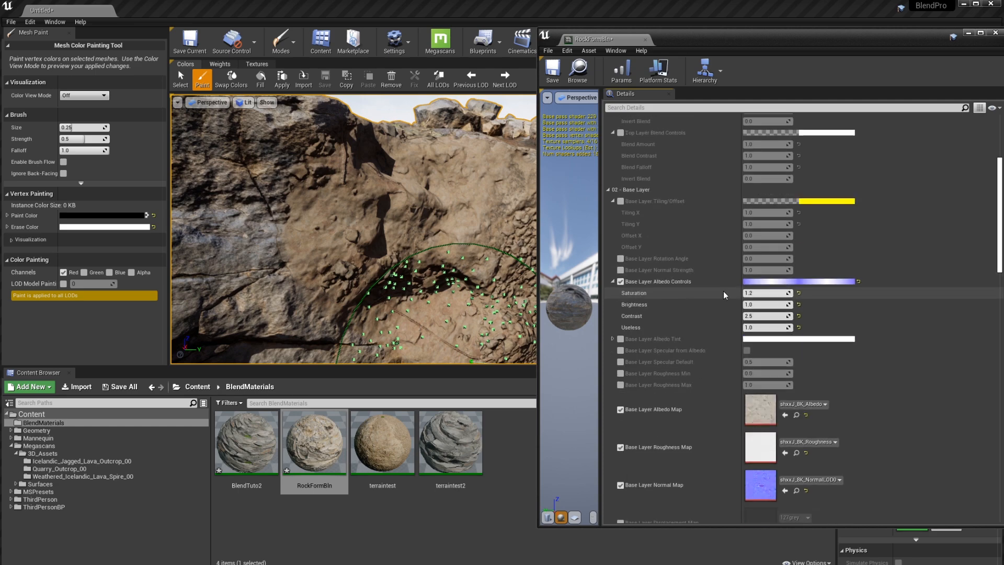
{"action": "scroll", "scroll_direction": "down", "scroll_amount": 3}
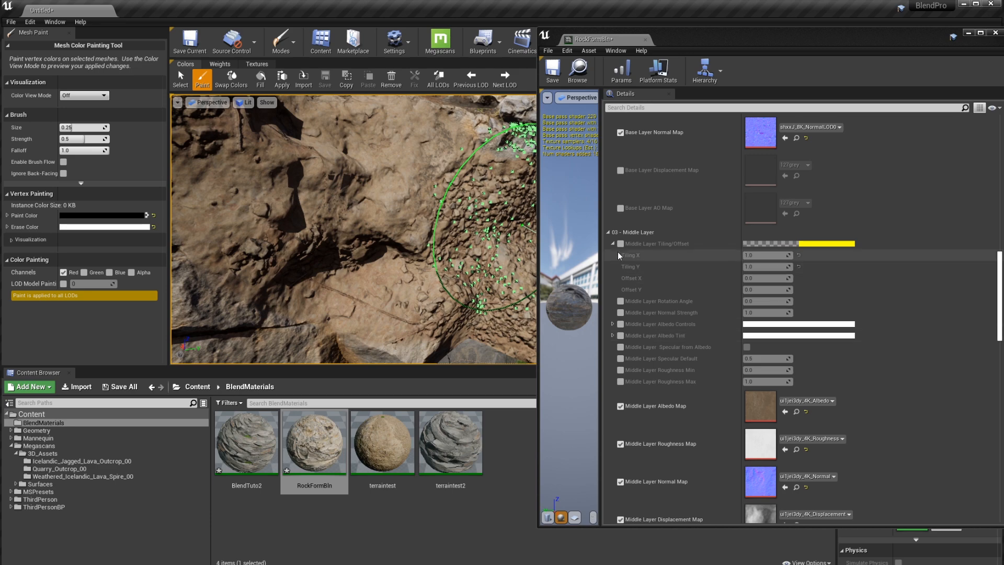
{"action": "left_click", "coordinate": [767, 255]}
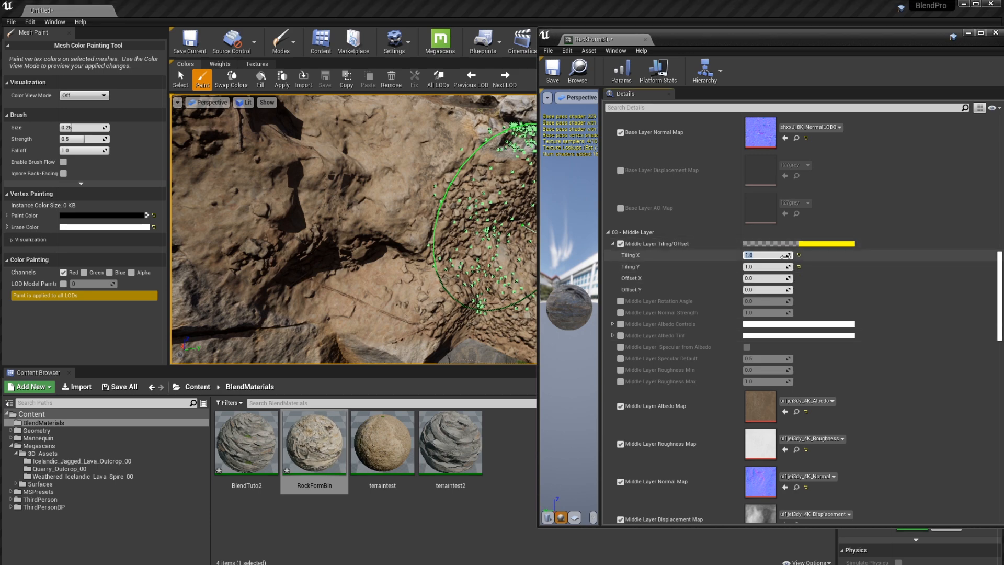
{"action": "type", "text": "3.0"}
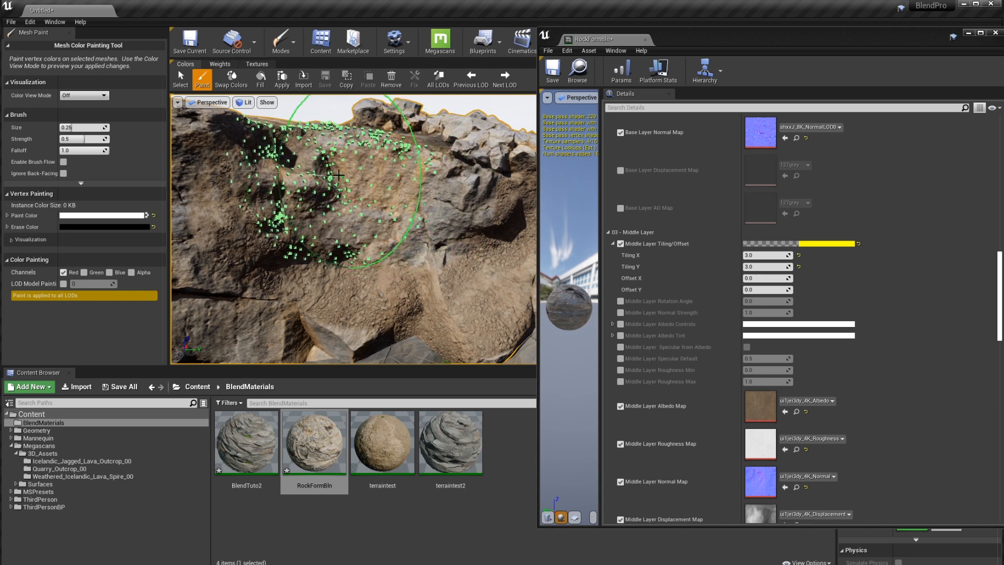
Brush the gravelly dirt layer onto the flat rock area at brush size 0.1.
{"action": "left_click_drag", "start_coordinate": [337, 174], "coordinate": [444, 194]}
{"action": "type", "text": "0.1"}
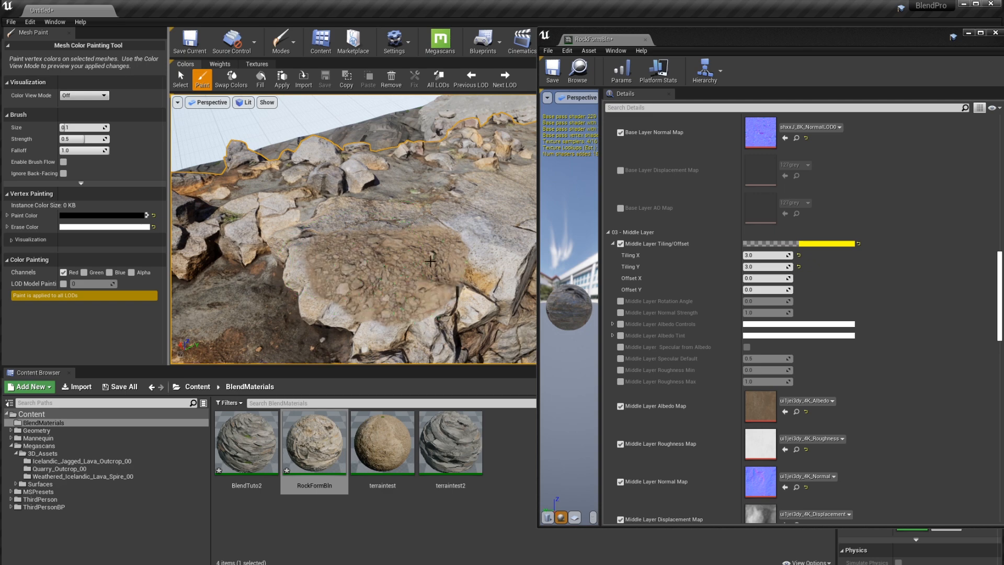
{"action": "mouse_move", "coordinate": [434, 211]}
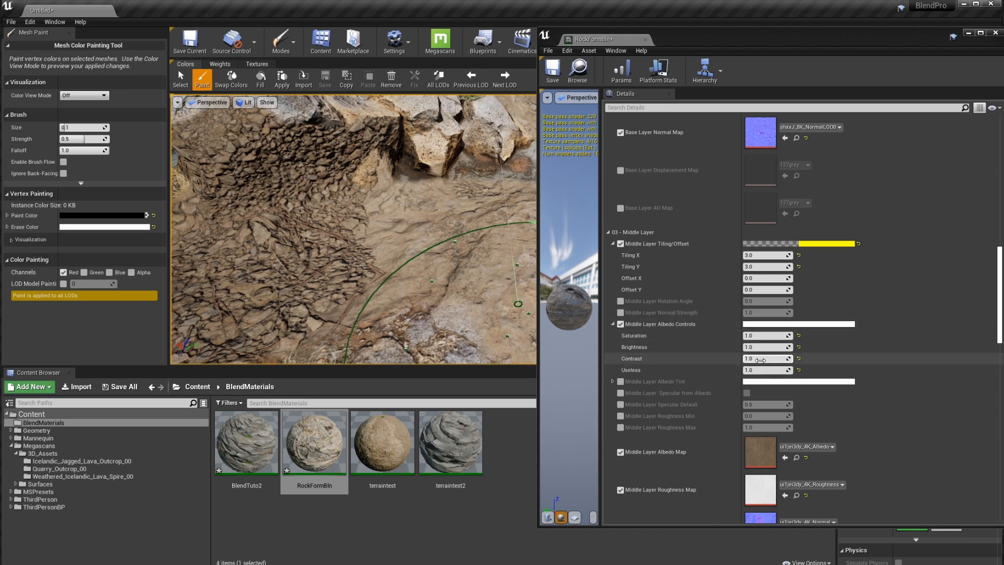
Raise middle albedo contrast to about 1.07 and paint dirt along the rock block's edge.
{"action": "left_click_drag", "start_coordinate": [775, 358], "coordinate": [750, 359]}
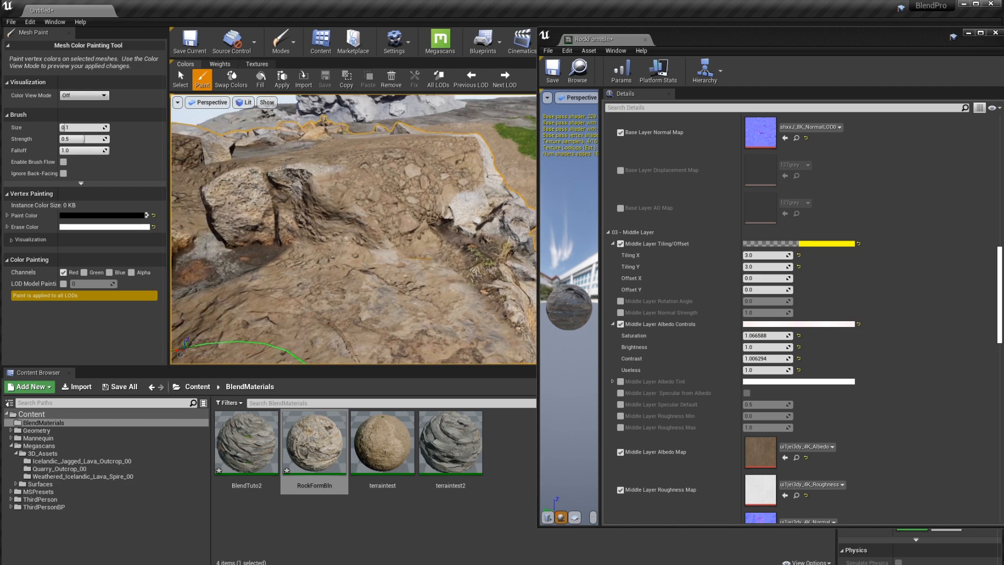
{"action": "left_click_drag", "start_coordinate": [352, 231], "coordinate": [333, 192]}
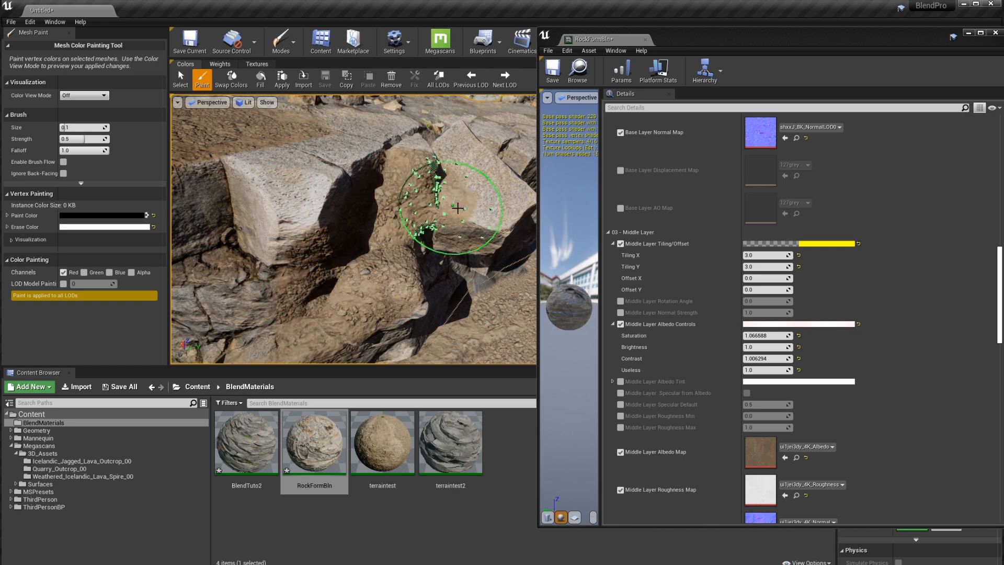
{"action": "left_click_drag", "start_coordinate": [458, 207], "coordinate": [275, 250]}
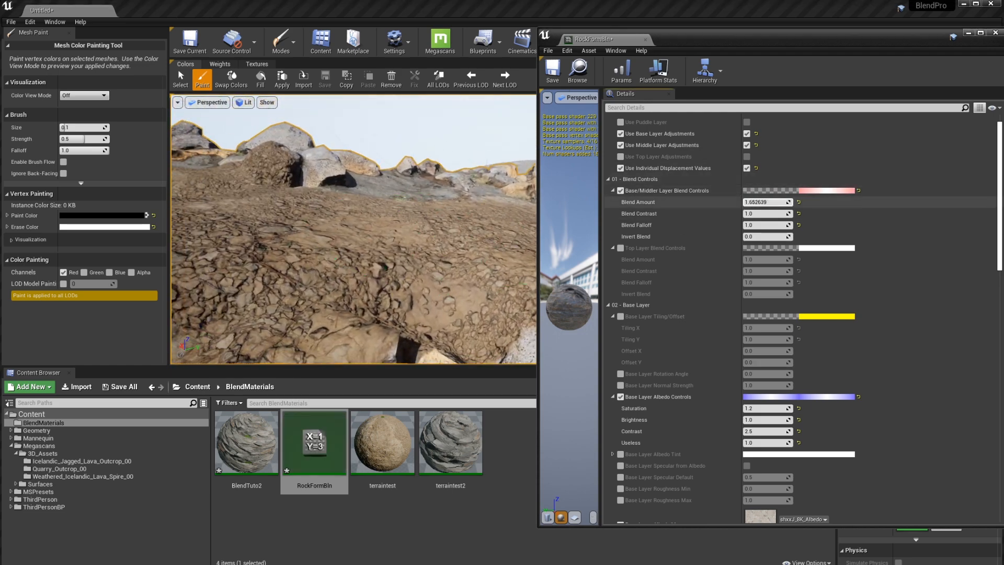
Set base/middle Blend Amount to about 8.95, Blend Contrast 1.36, and Blend Falloff 0.8.
{"action": "left_click_drag", "start_coordinate": [767, 202], "coordinate": [787, 202]}
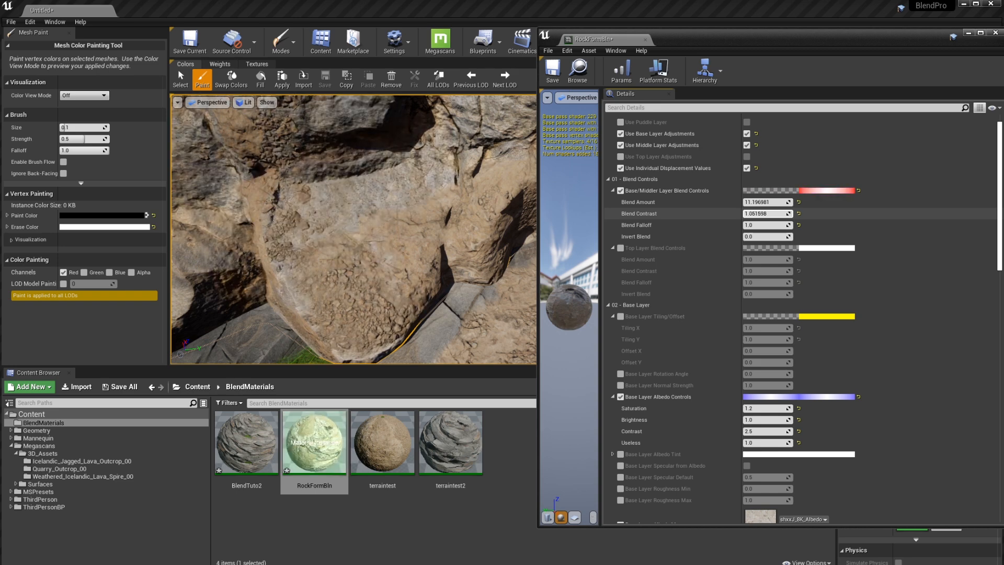
{"action": "left_click_drag", "start_coordinate": [788, 202], "coordinate": [768, 202]}
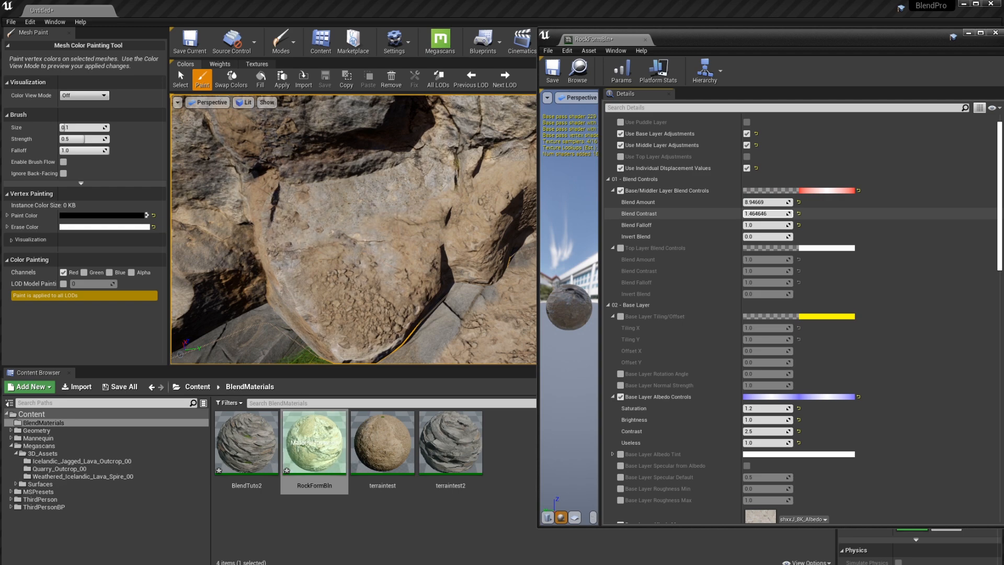
{"action": "left_click", "coordinate": [314, 253]}
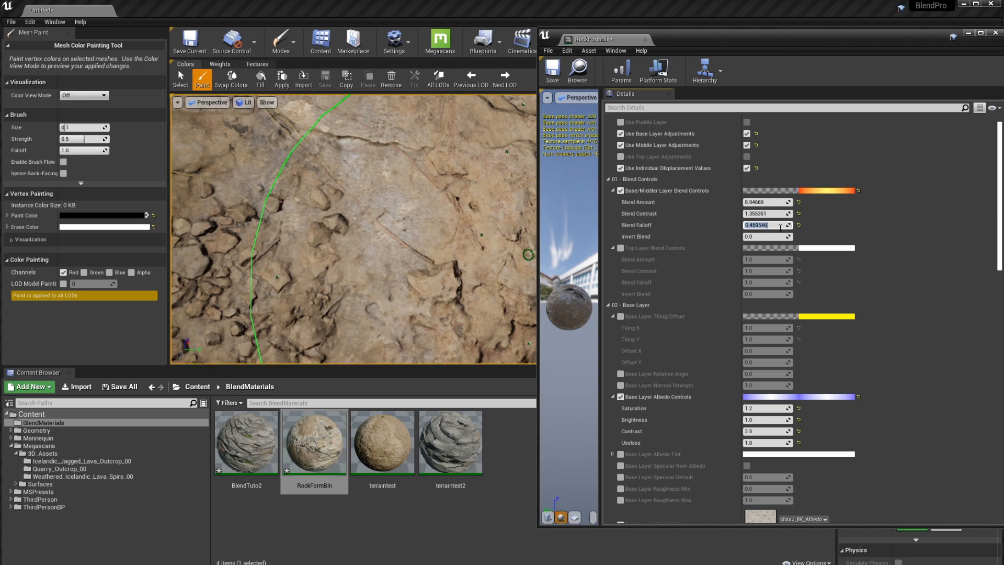
{"action": "type", "text": "0.8"}
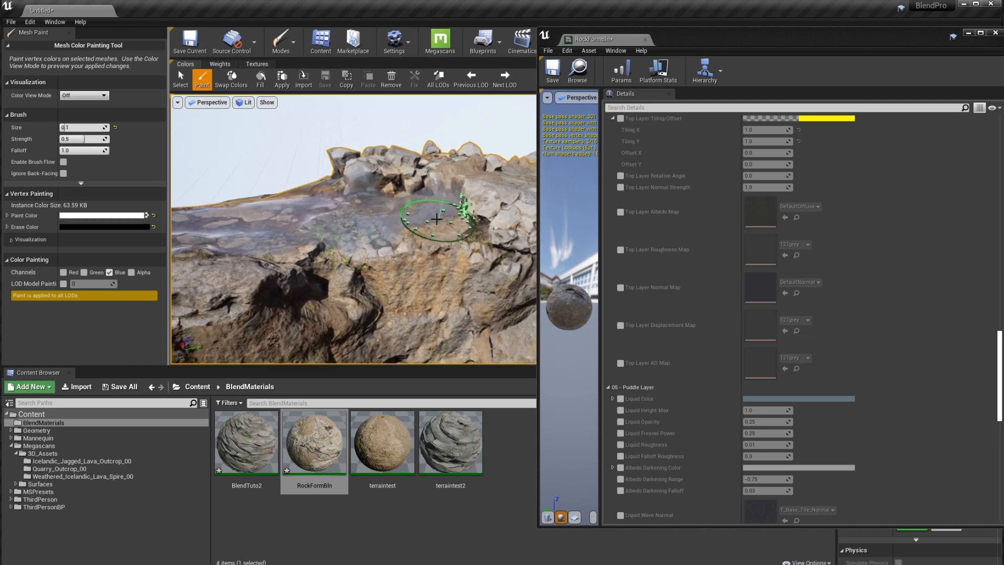
Brush a small white blue-channel puddle onto the top of the rock.
{"action": "left_click_drag", "start_coordinate": [438, 220], "coordinate": [333, 183]}
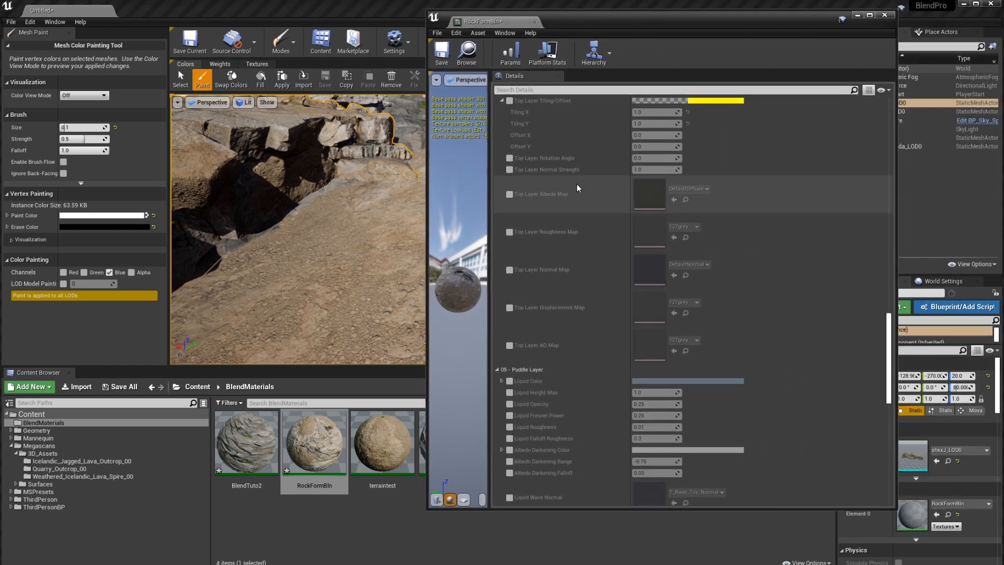
{"action": "mouse_move", "coordinate": [574, 186]}
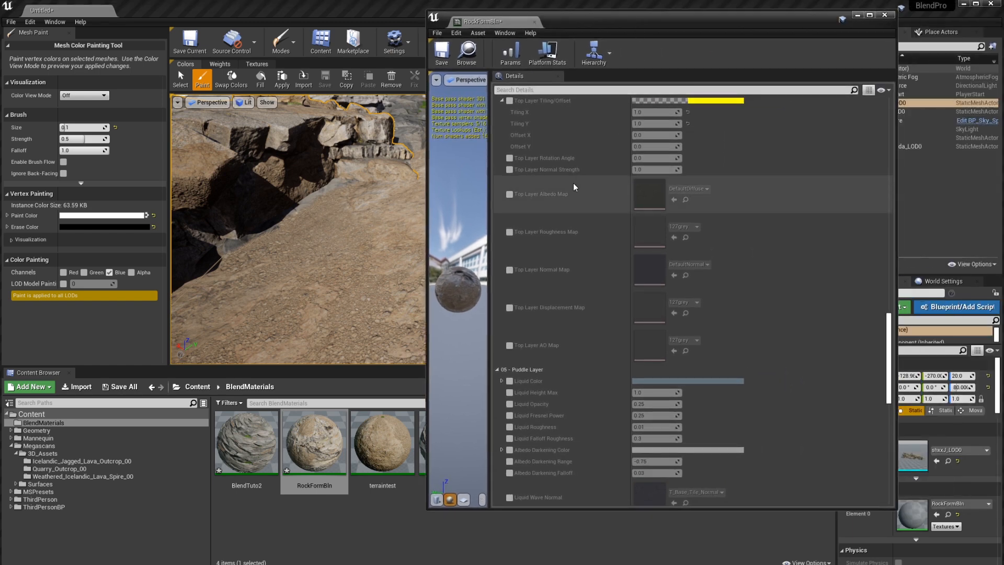